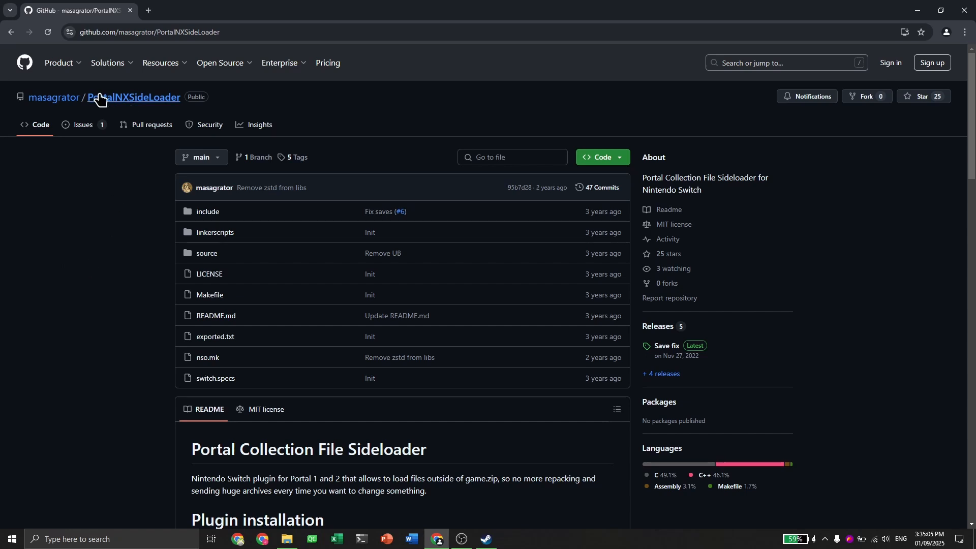
{"action": "mouse_move", "coordinate": [160, 107]}
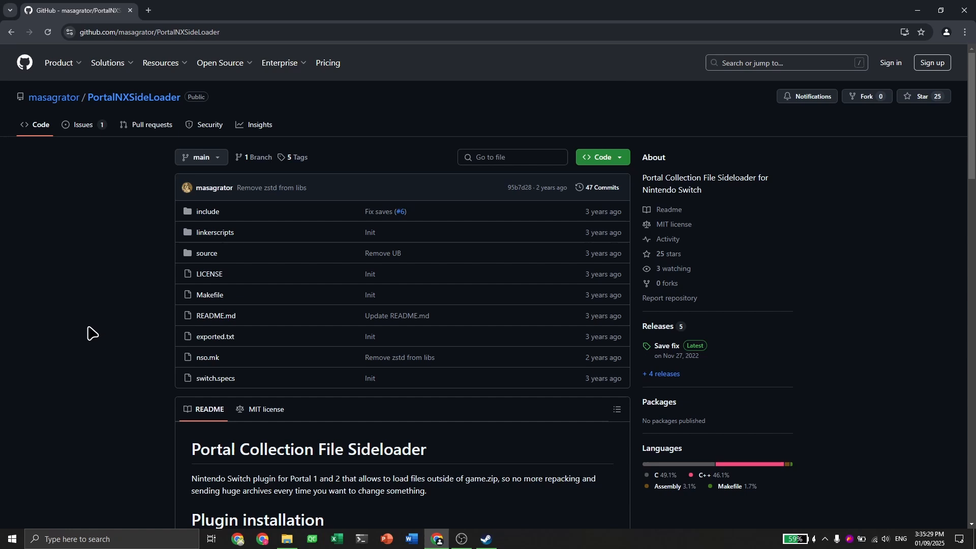
Open PortalNXSideLoader's Releases page and scroll to the latest Save fix zip assets.
{"action": "scroll", "scroll_direction": "down", "scroll_amount": 3}
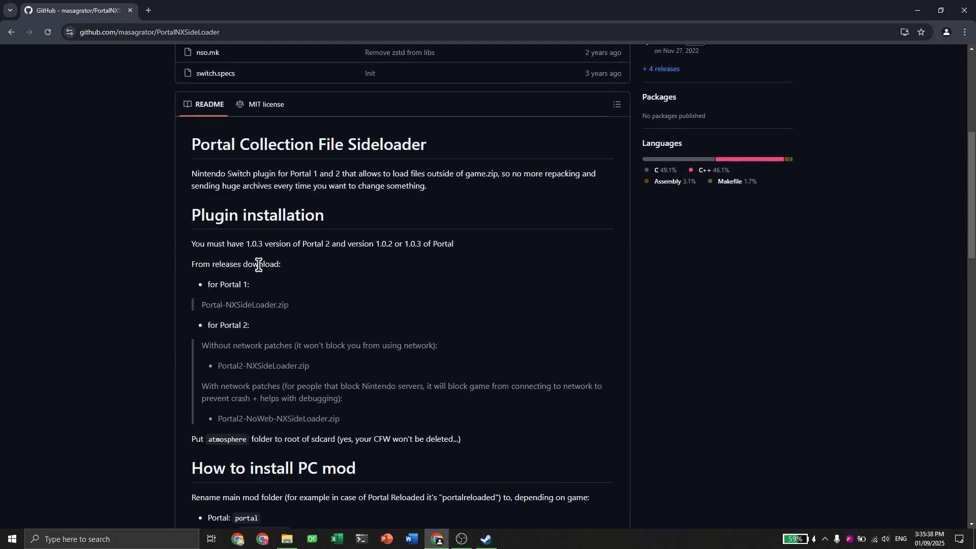
{"action": "double_click", "coordinate": [254, 244]}
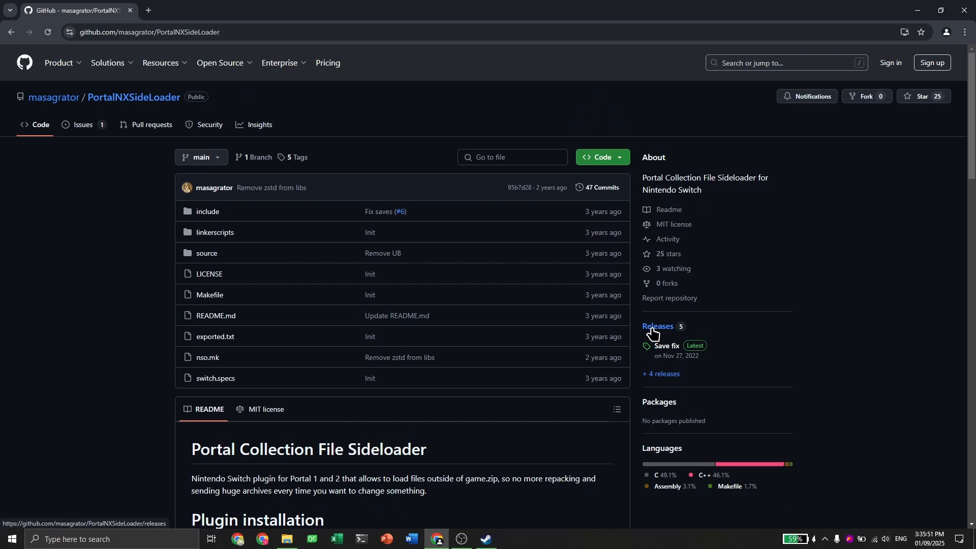
{"action": "left_click", "coordinate": [657, 328]}
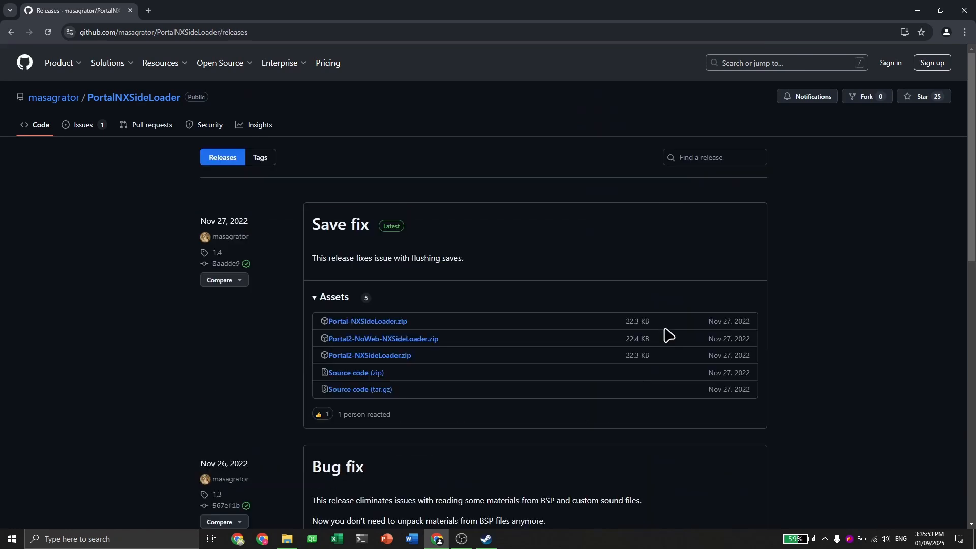
{"action": "scroll", "scroll_direction": "down", "scroll_amount": 3}
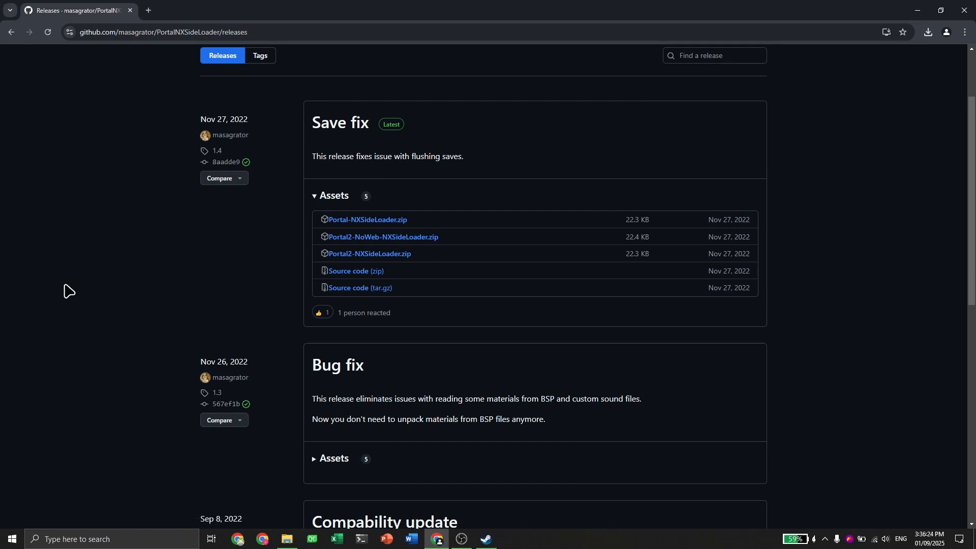
{"action": "mouse_move", "coordinate": [165, 271]}
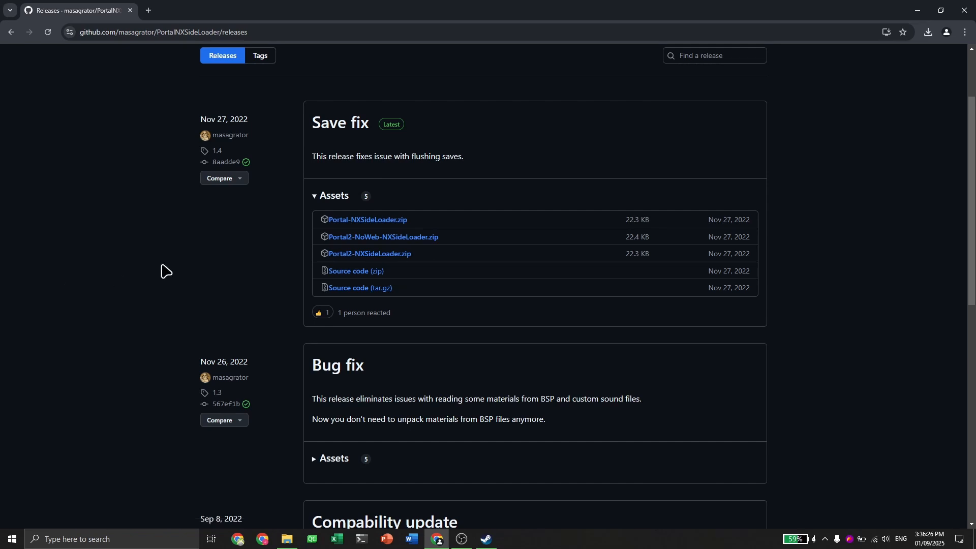
Switch to Steam and go from Portal Reloaded's Recently Viewed store page to its library entry.
{"action": "left_click", "coordinate": [485, 543]}
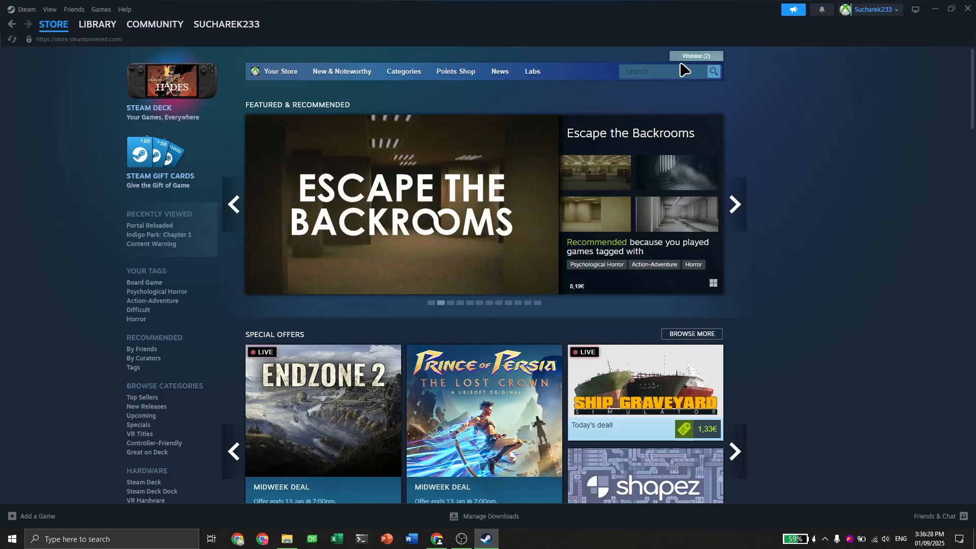
{"action": "left_click", "coordinate": [660, 71]}
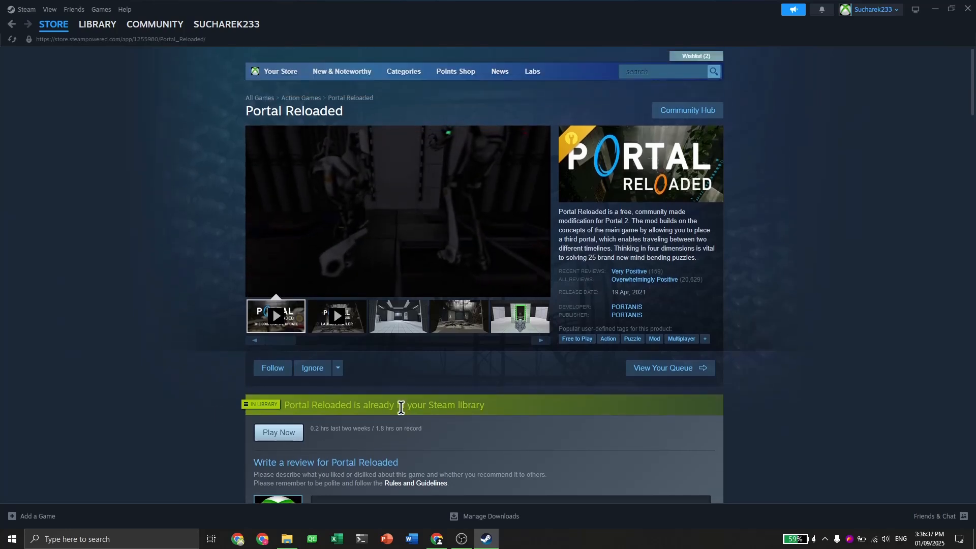
{"action": "left_click", "coordinate": [97, 23]}
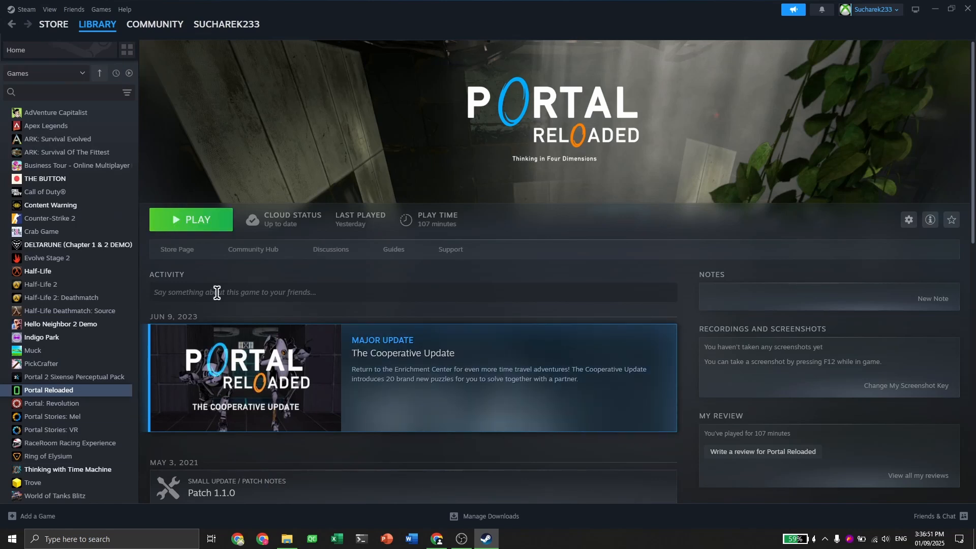
{"action": "mouse_move", "coordinate": [90, 400]}
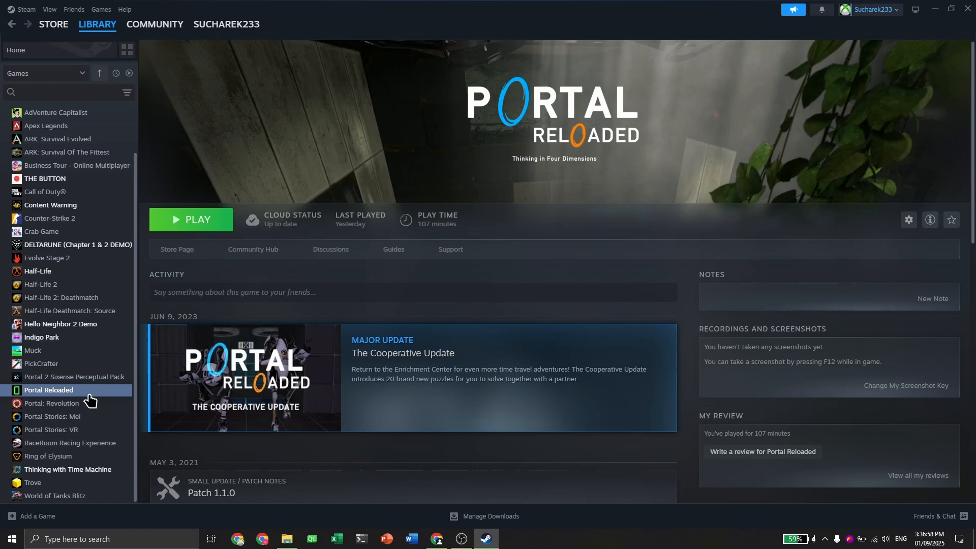
{"action": "mouse_move", "coordinate": [43, 399]}
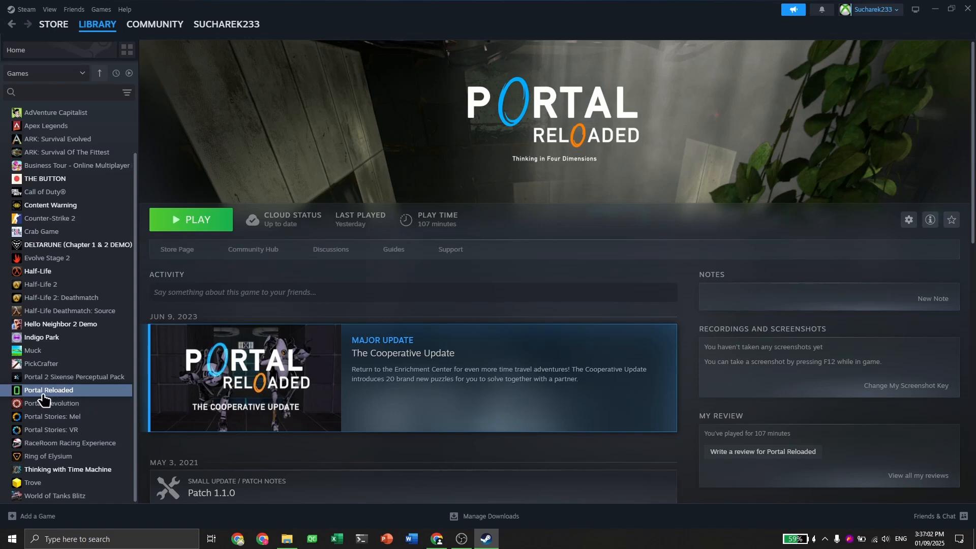
{"action": "mouse_move", "coordinate": [81, 394]}
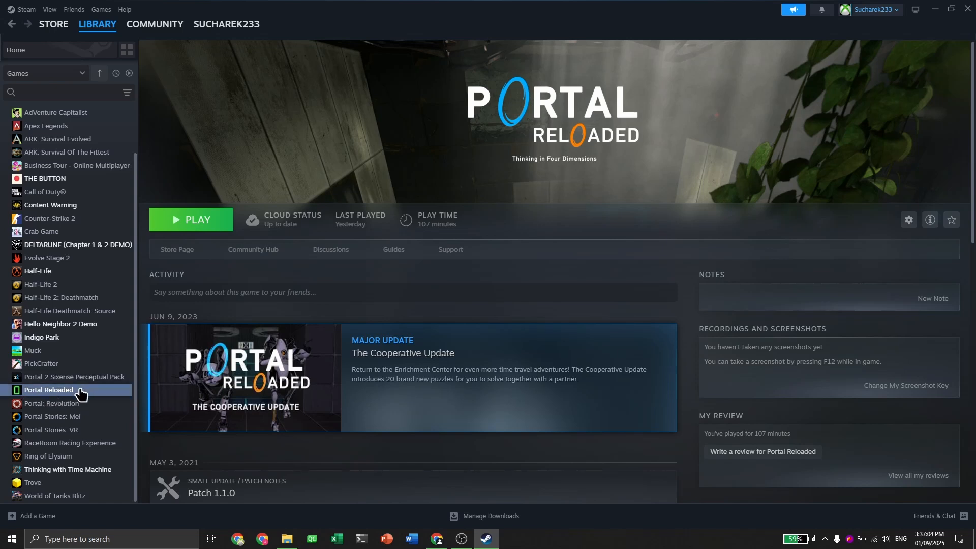
Browse Portal Reloaded's local files via Manage and select the portalreloaded folder.
{"action": "right_click", "coordinate": [49, 390]}
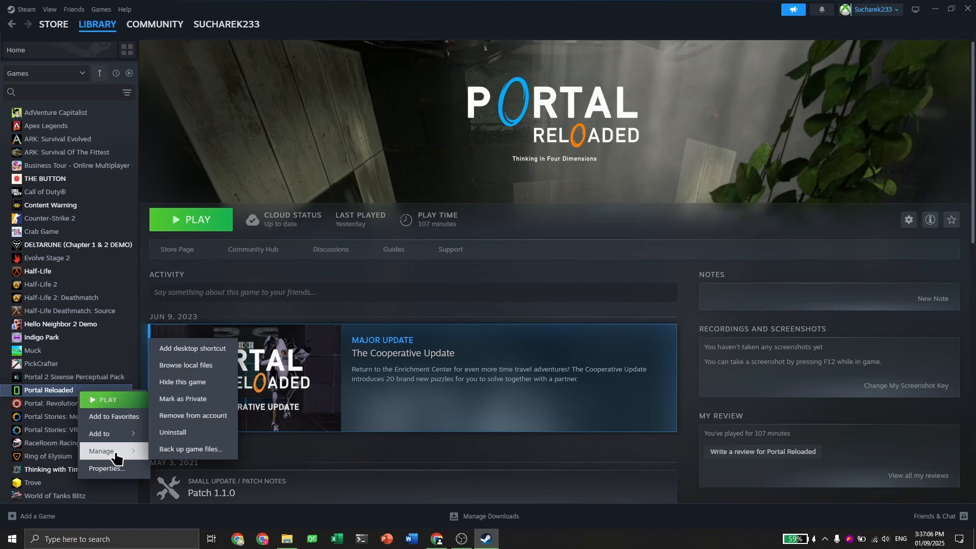
{"action": "mouse_move", "coordinate": [186, 366]}
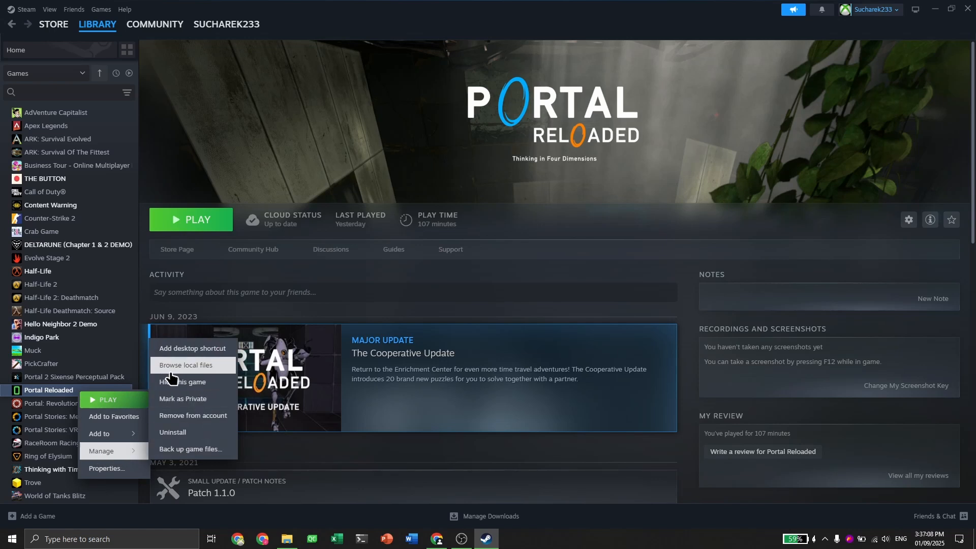
{"action": "left_click", "coordinate": [186, 365]}
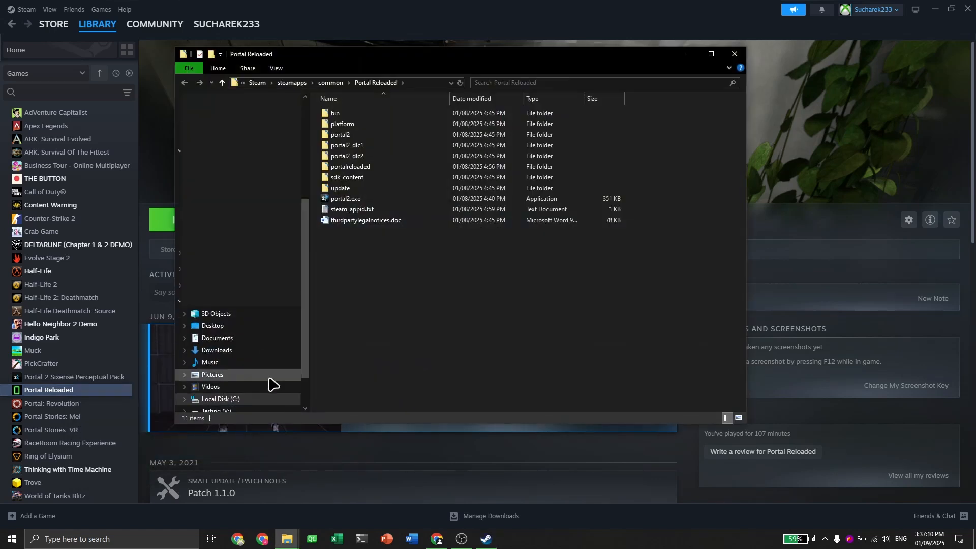
{"action": "mouse_move", "coordinate": [438, 295]}
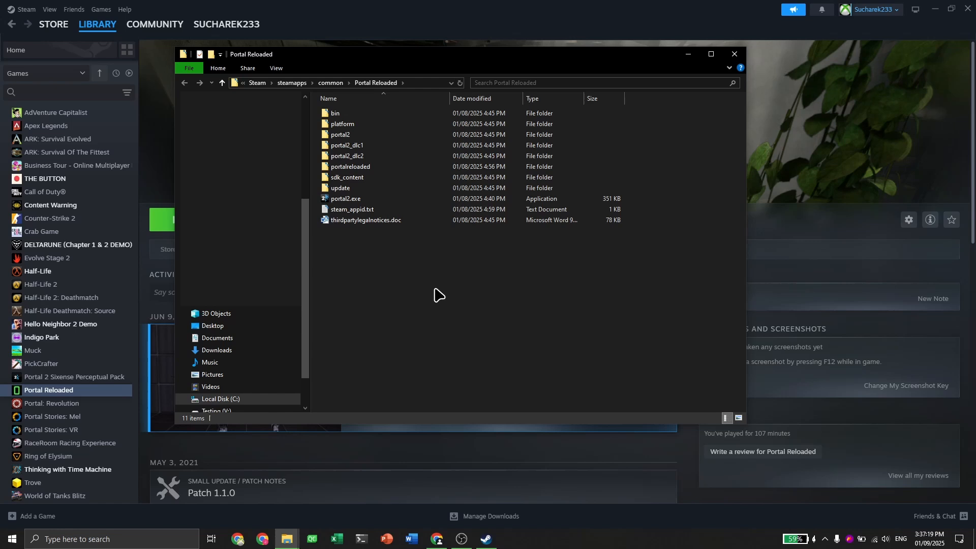
{"action": "left_click", "coordinate": [350, 167]}
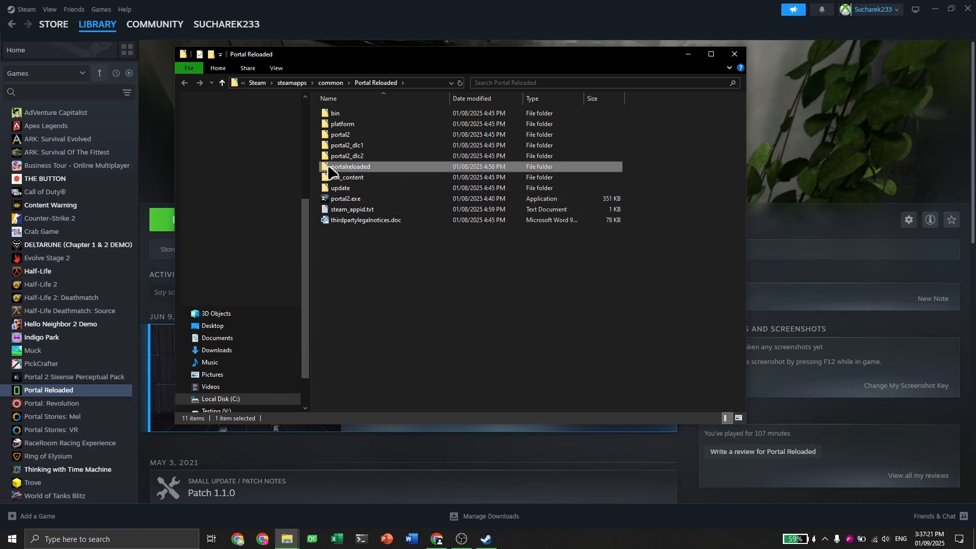
{"action": "mouse_move", "coordinate": [389, 173]}
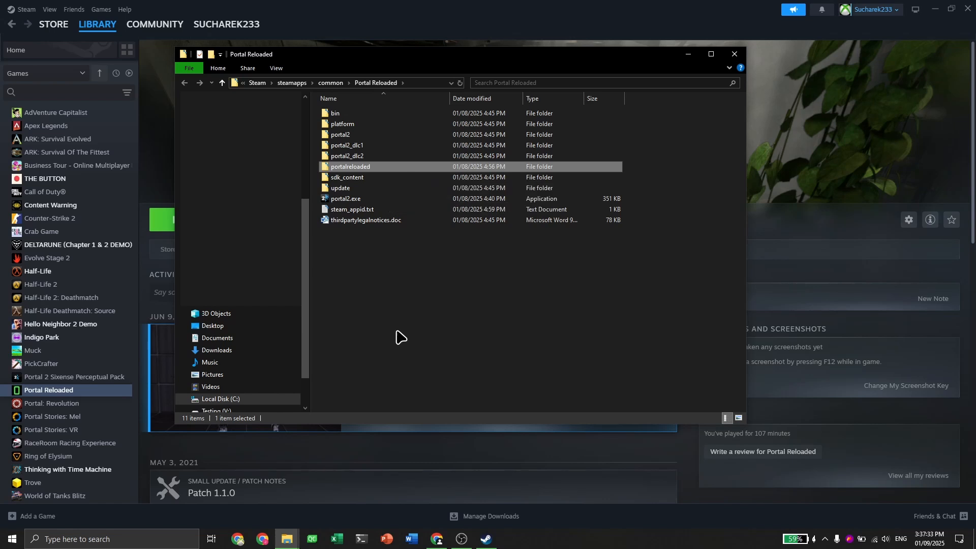
{"action": "mouse_move", "coordinate": [413, 255]}
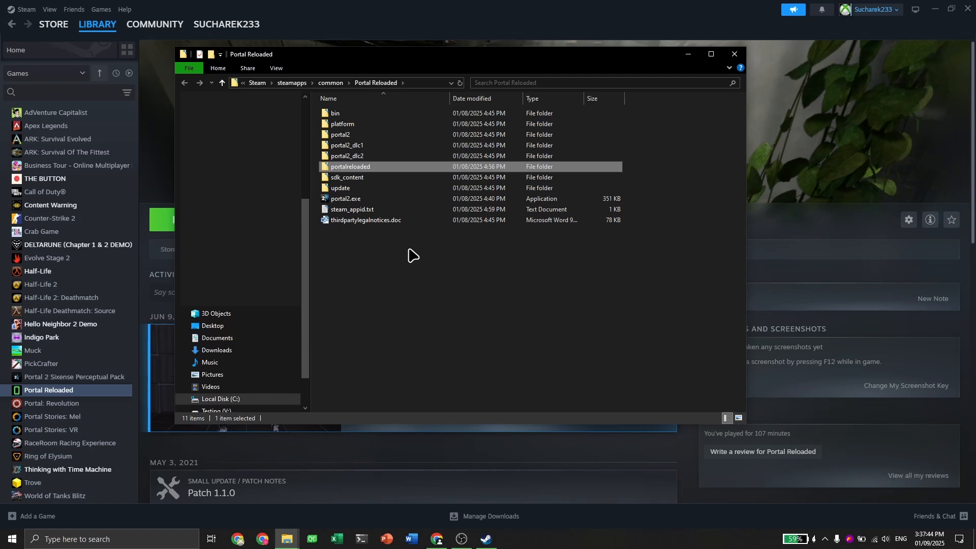
{"action": "mouse_move", "coordinate": [446, 293]}
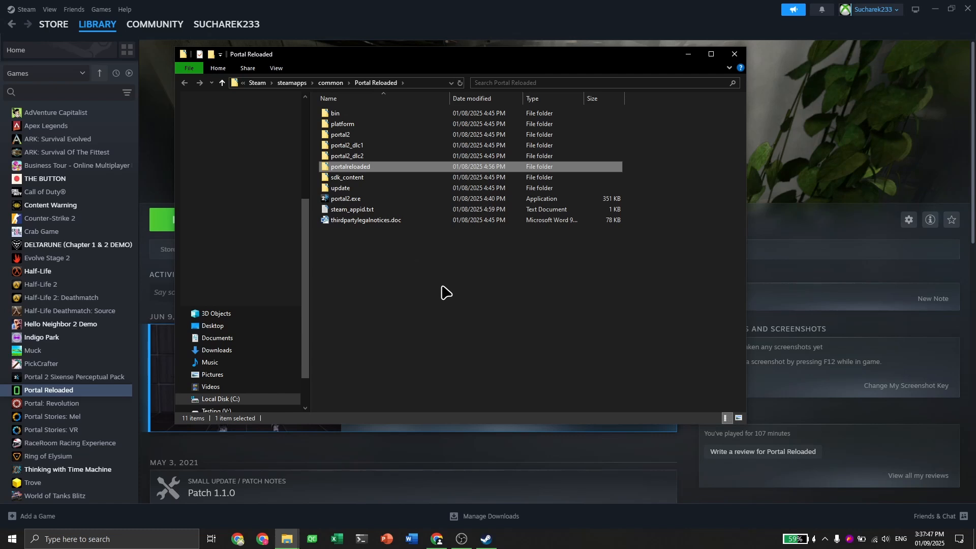
{"action": "mouse_move", "coordinate": [484, 274]}
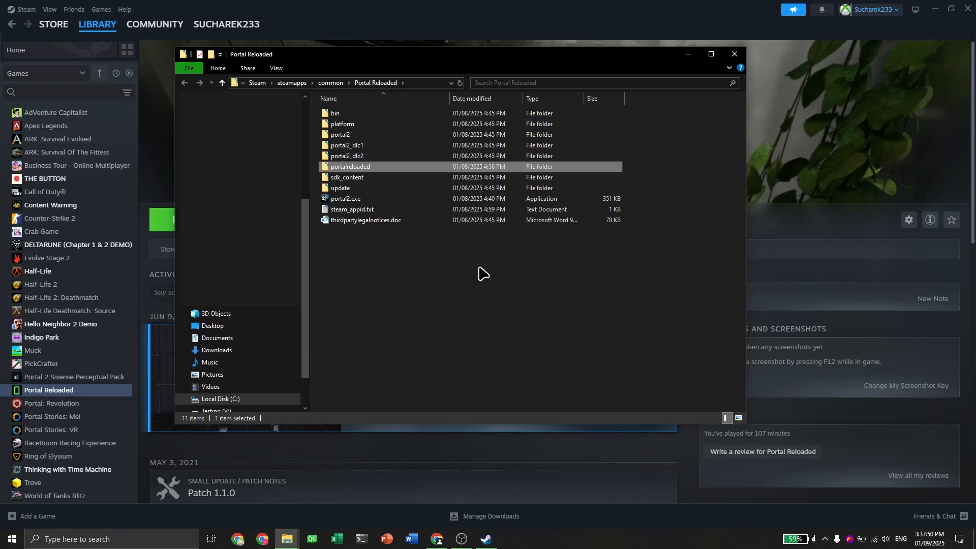
{"action": "mouse_move", "coordinate": [399, 252]}
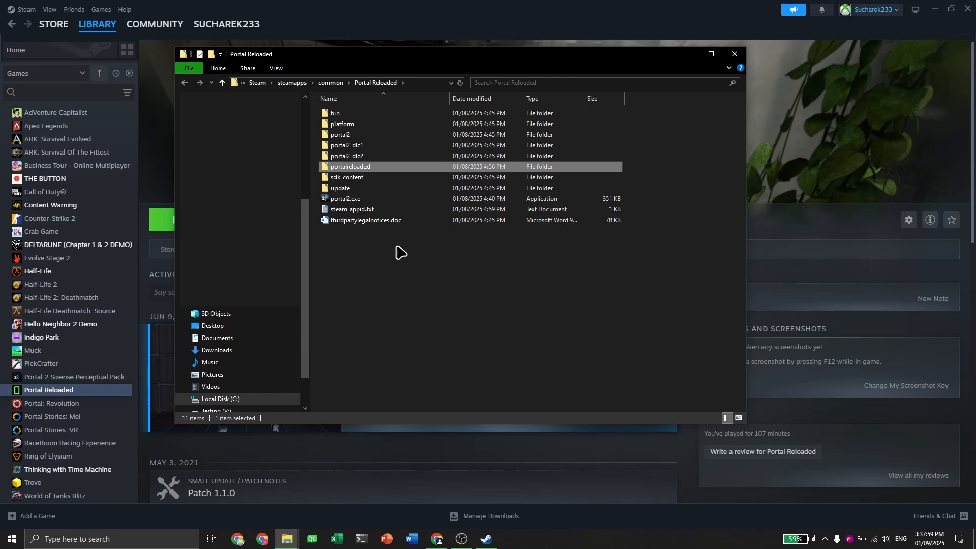
Pack the portalreloaded folder into portalreloaded.zip with 7-Zip.
{"action": "right_click", "coordinate": [350, 166]}
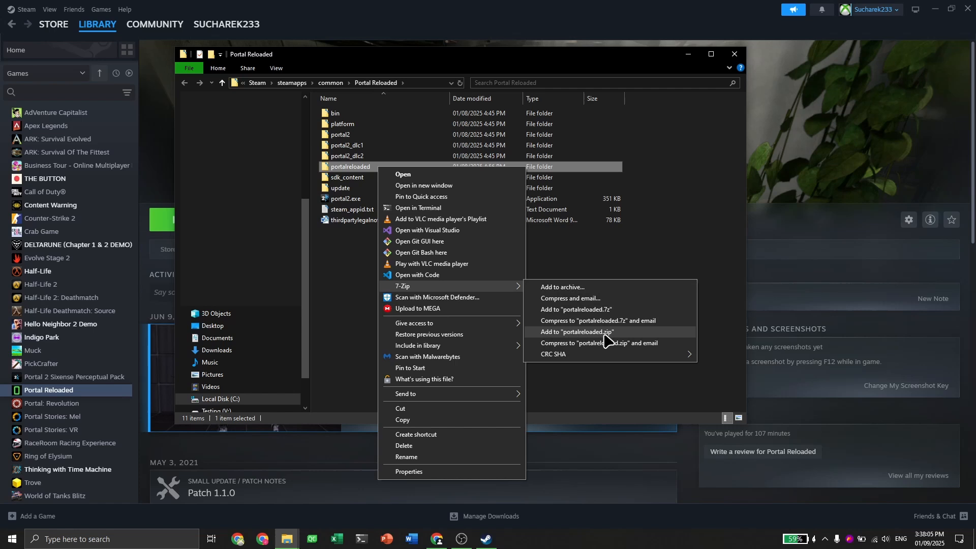
{"action": "left_click", "coordinate": [575, 331]}
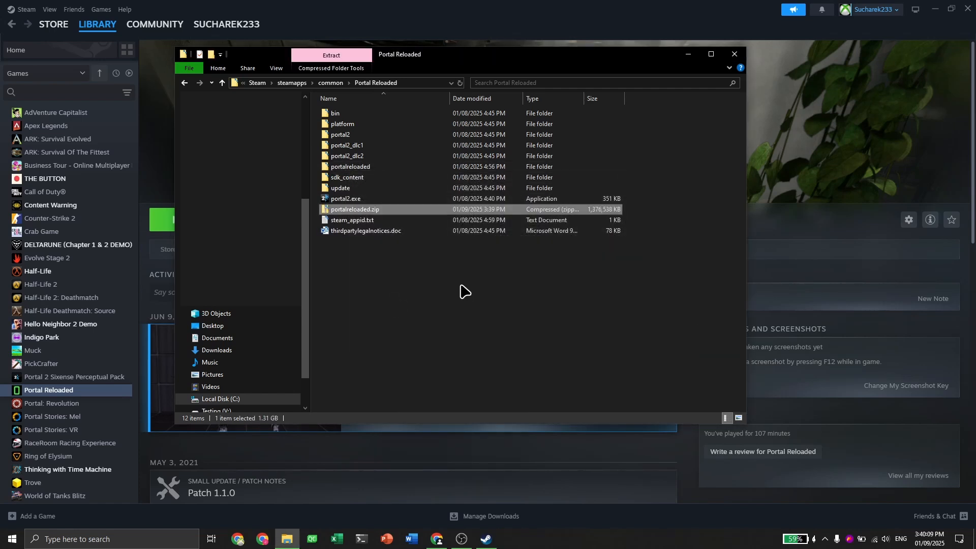
{"action": "mouse_move", "coordinate": [355, 209]}
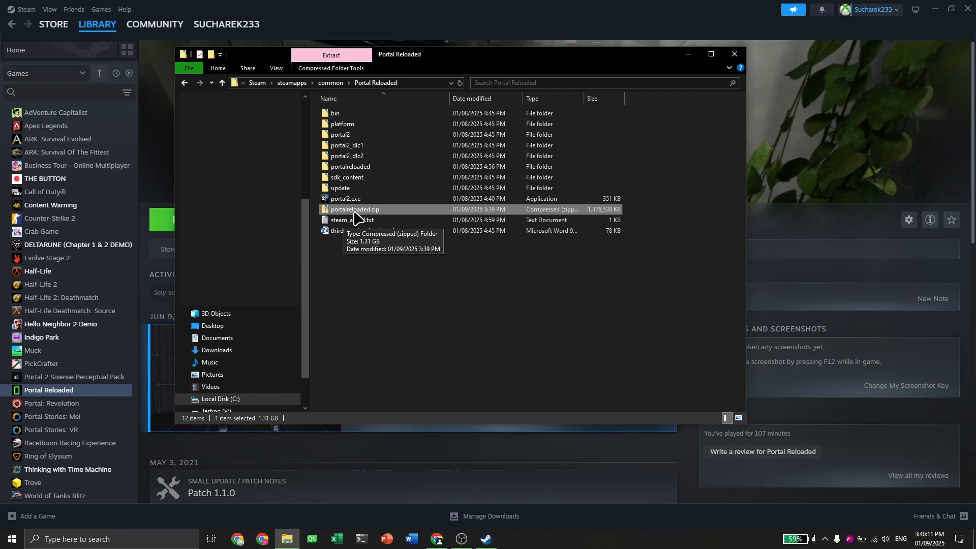
{"action": "mouse_move", "coordinate": [401, 361]}
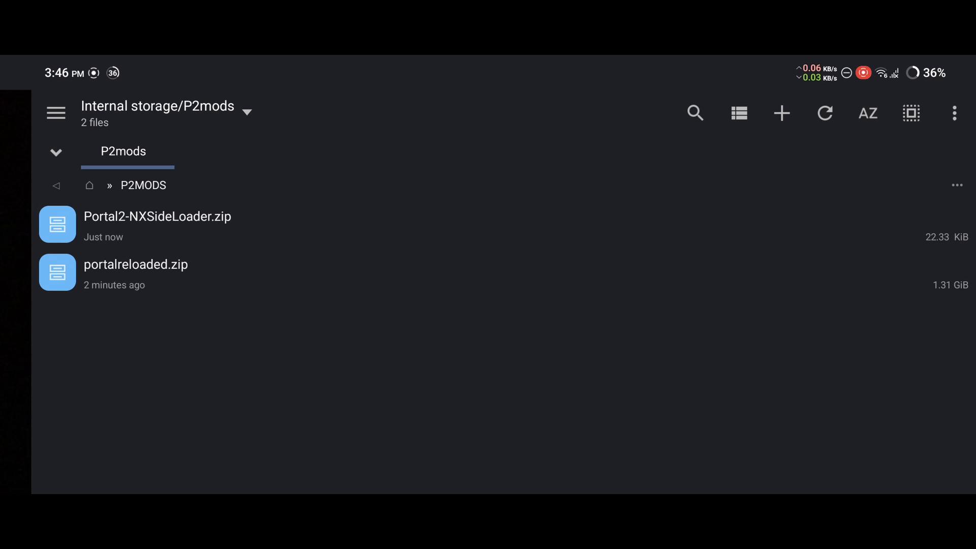
Extract portalreloaded.zip in P2mods using the Separate folder option.
{"action": "left_click", "coordinate": [135, 274]}
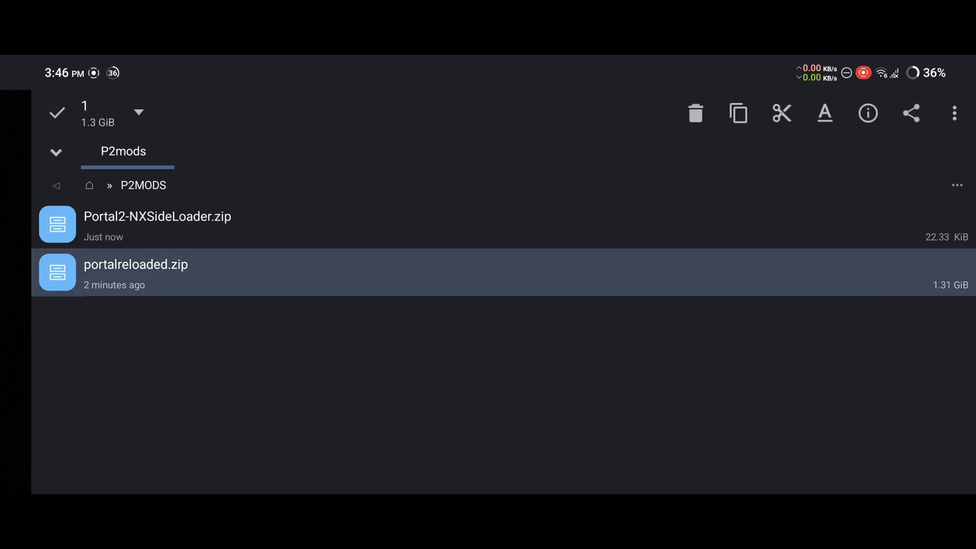
{"action": "left_click", "coordinate": [956, 113]}
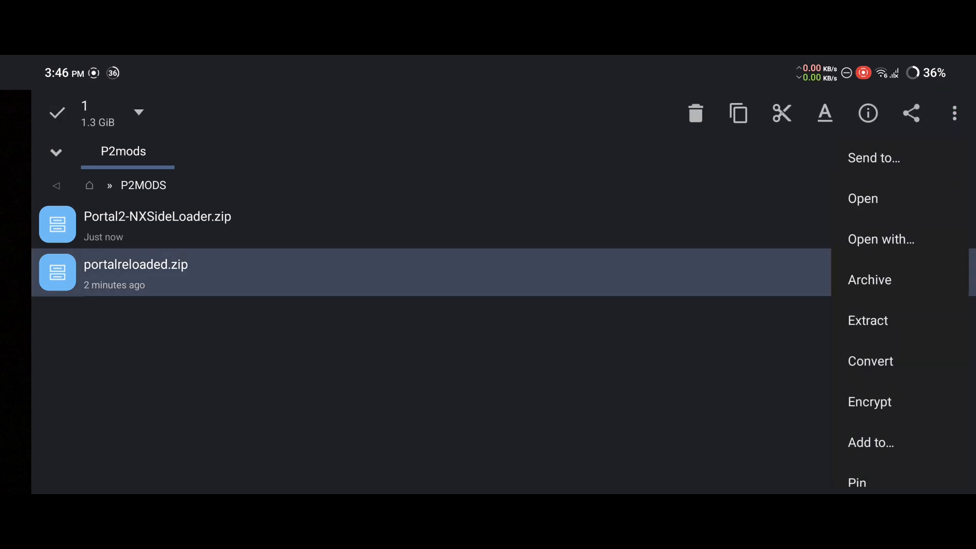
{"action": "left_click", "coordinate": [867, 320]}
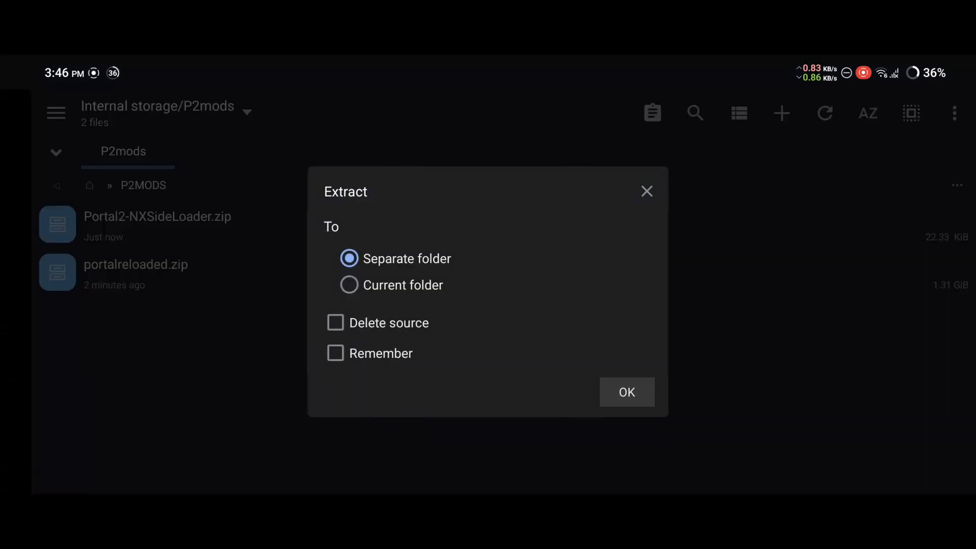
{"action": "left_click", "coordinate": [626, 392]}
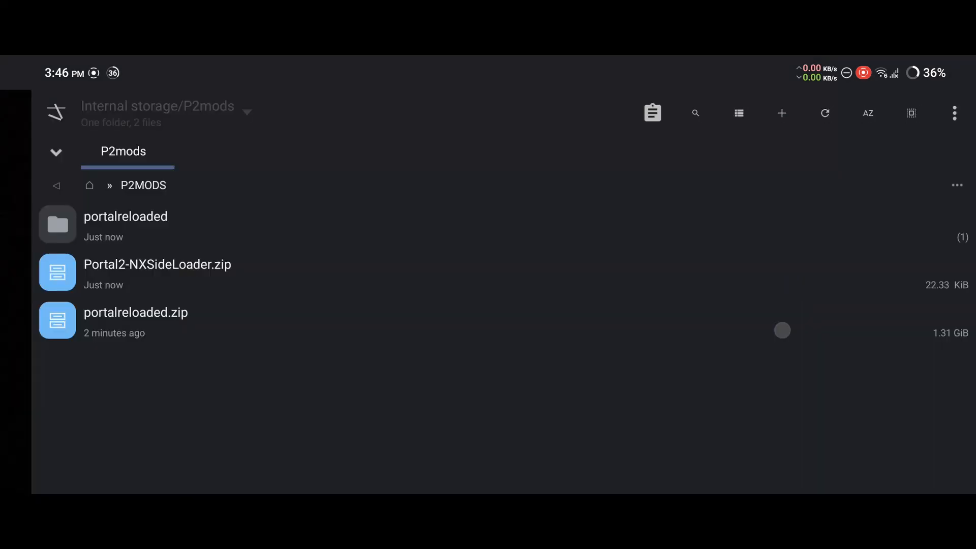
{"action": "left_click", "coordinate": [158, 264]}
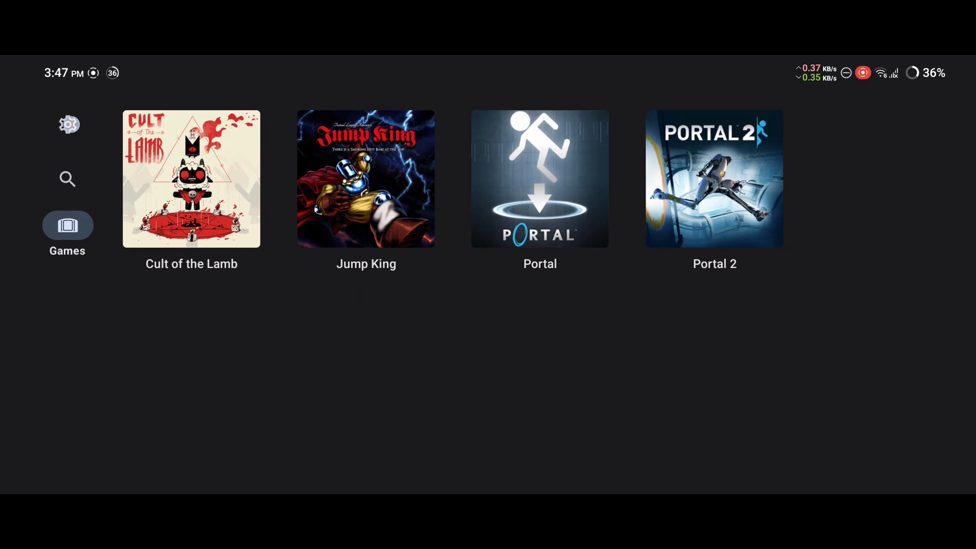
Use Open yuzu folder in Yuzu's Settings to reach the sdmc storage.
{"action": "left_click", "coordinate": [68, 124]}
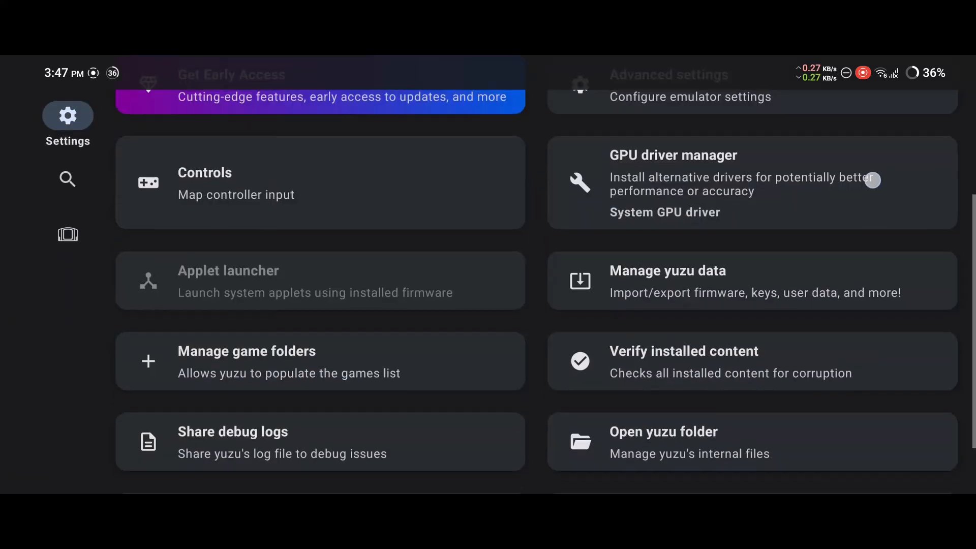
{"action": "scroll", "scroll_direction": "down", "scroll_amount": 3}
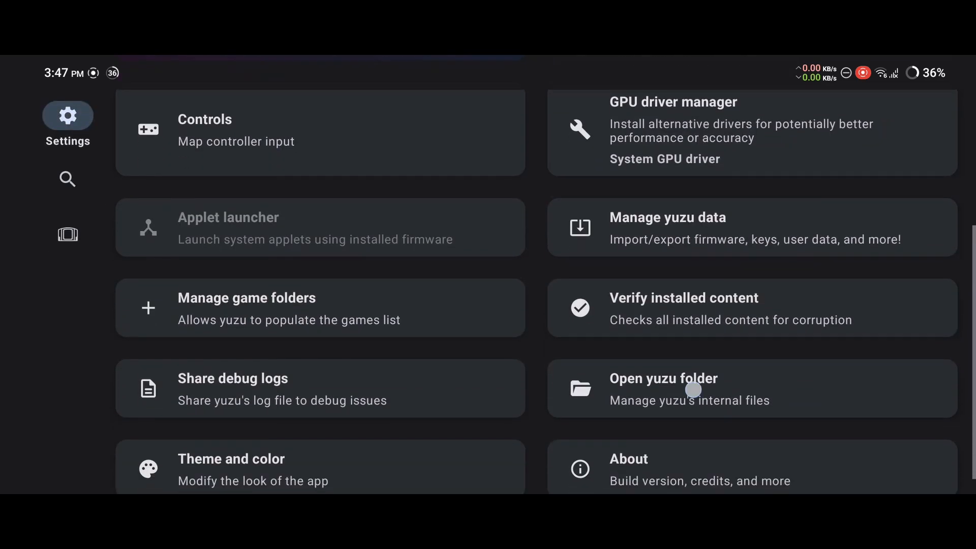
{"action": "left_click", "coordinate": [663, 388]}
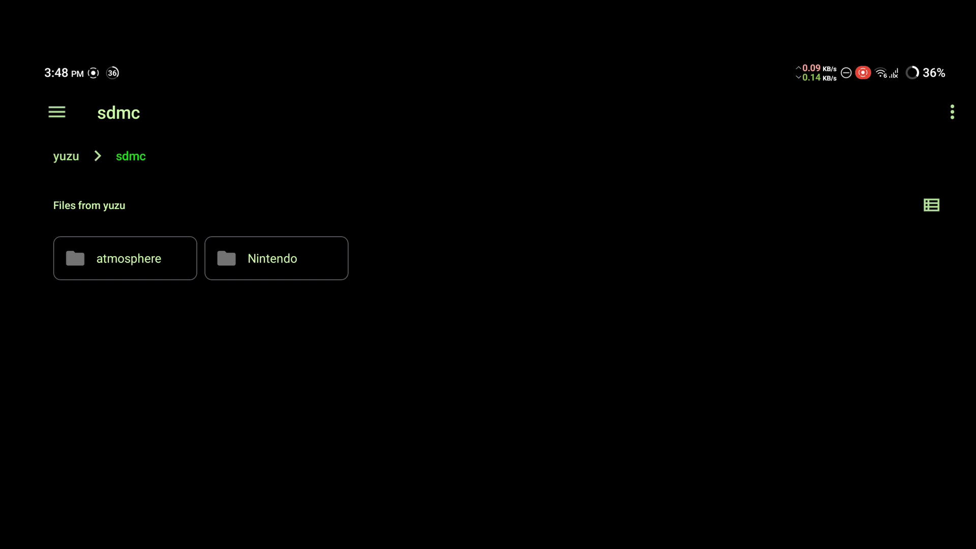
Open the atmosphere folder within sdmc to view its contents folder.
{"action": "left_click", "coordinate": [124, 258]}
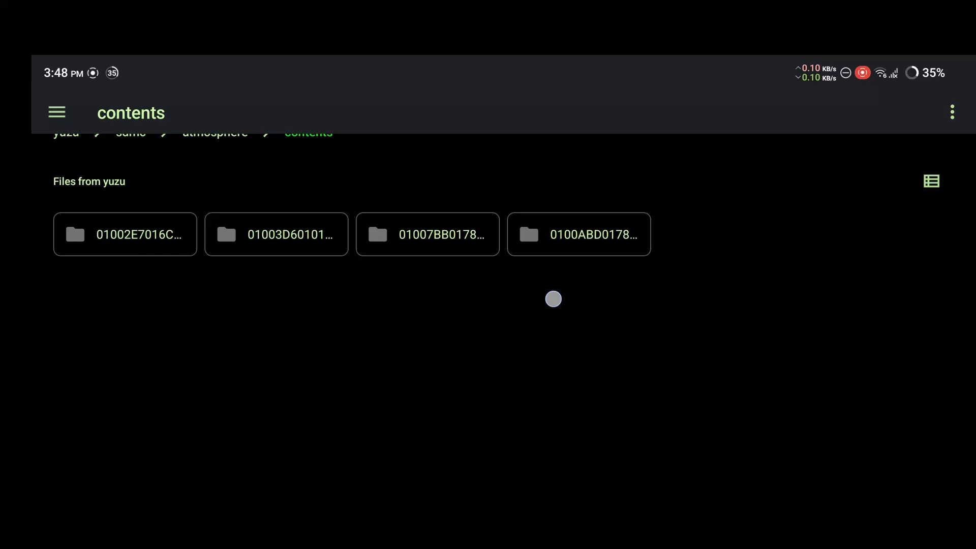
In title folder 0100ABD01785C000, create a romfs folder with nxcontent inside it.
{"action": "left_click", "coordinate": [578, 234]}
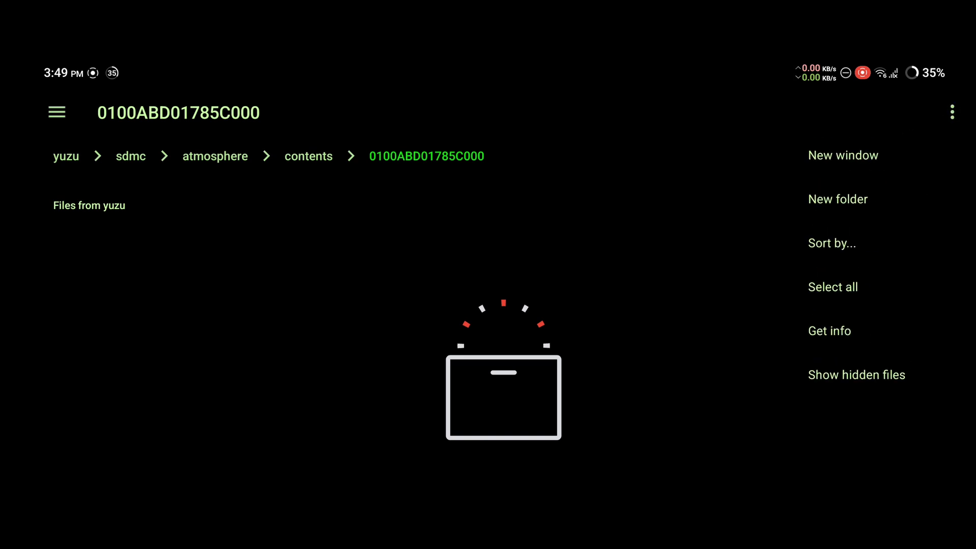
{"action": "left_click", "coordinate": [837, 199]}
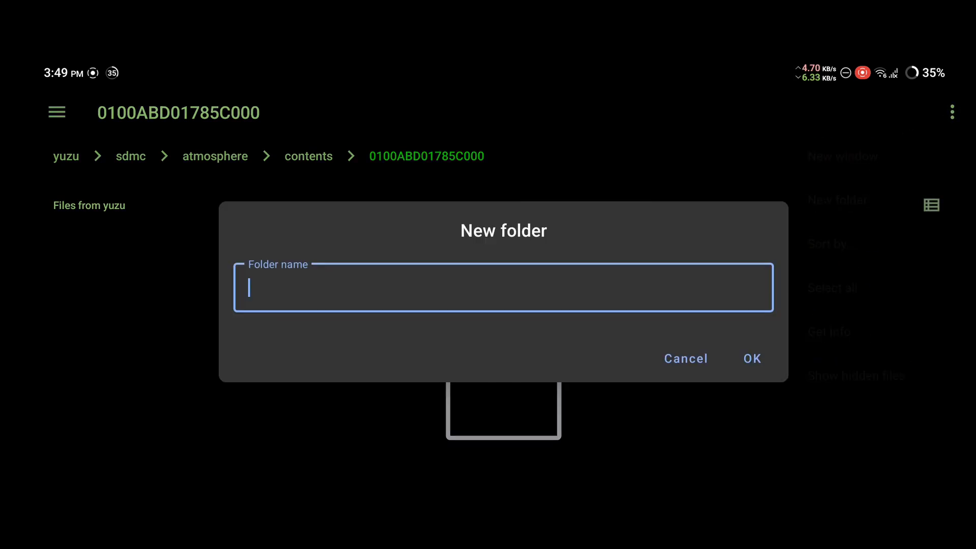
{"action": "left_click", "coordinate": [502, 288]}
{"action": "type", "text": "romfs"}
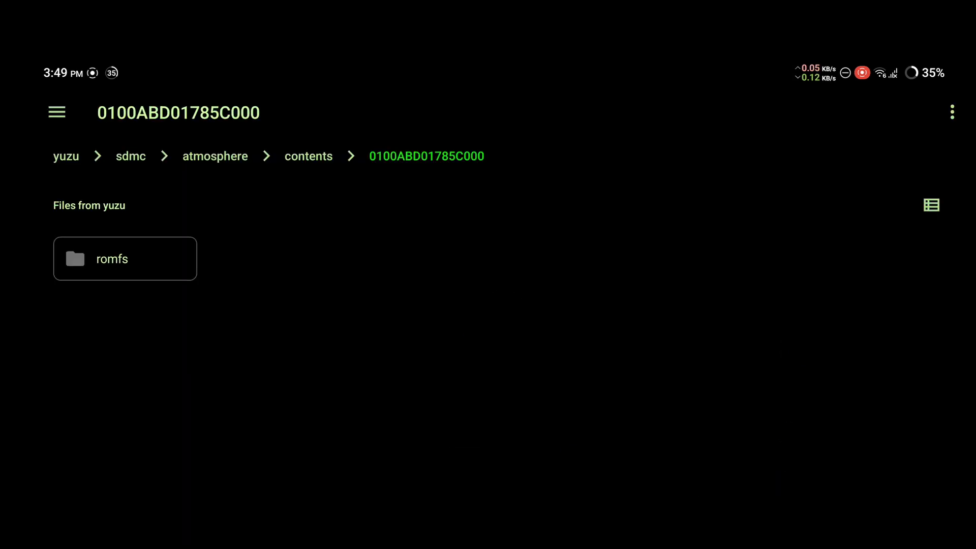
{"action": "left_click", "coordinate": [124, 258]}
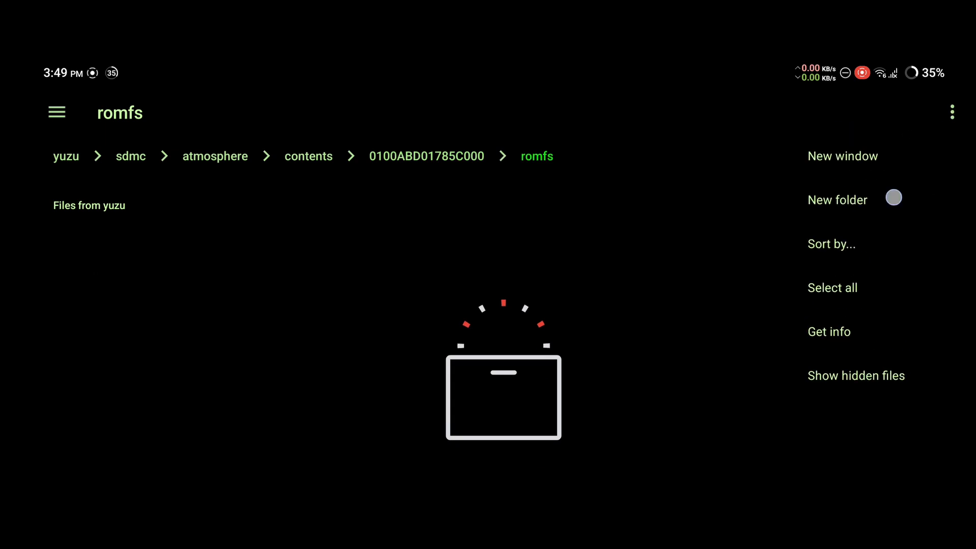
{"action": "left_click", "coordinate": [838, 200]}
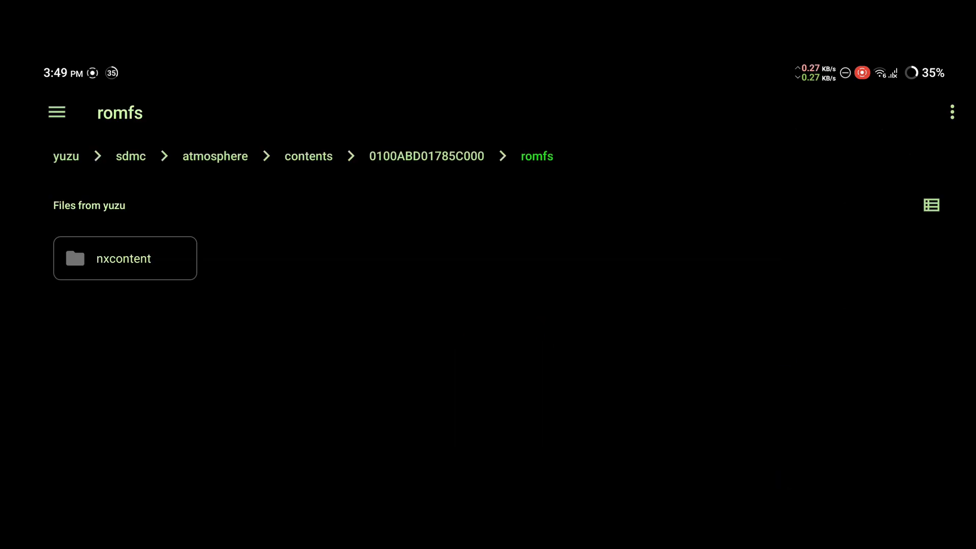
Back in 0100ABD01785C000, create an exefs folder and open it.
{"action": "left_click", "coordinate": [426, 155]}
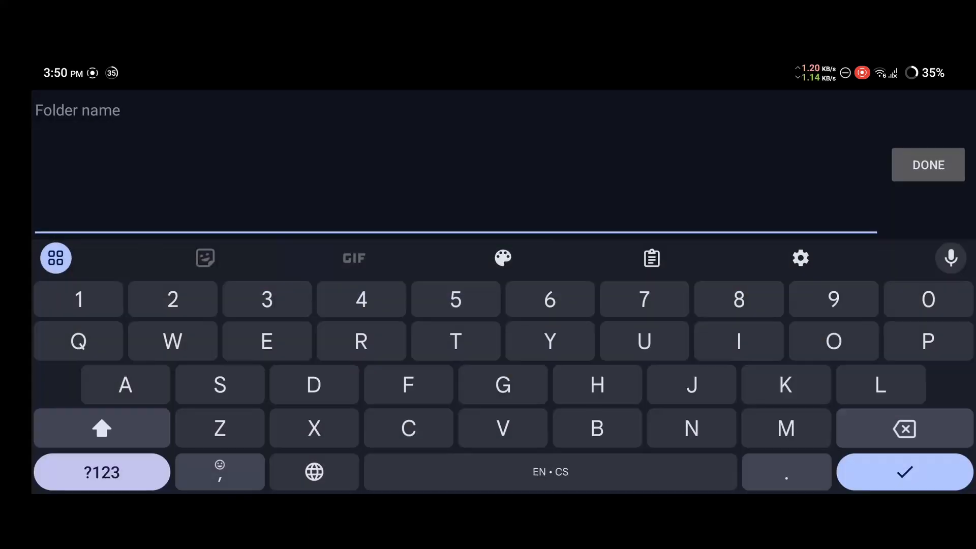
{"action": "type", "text": "e"}
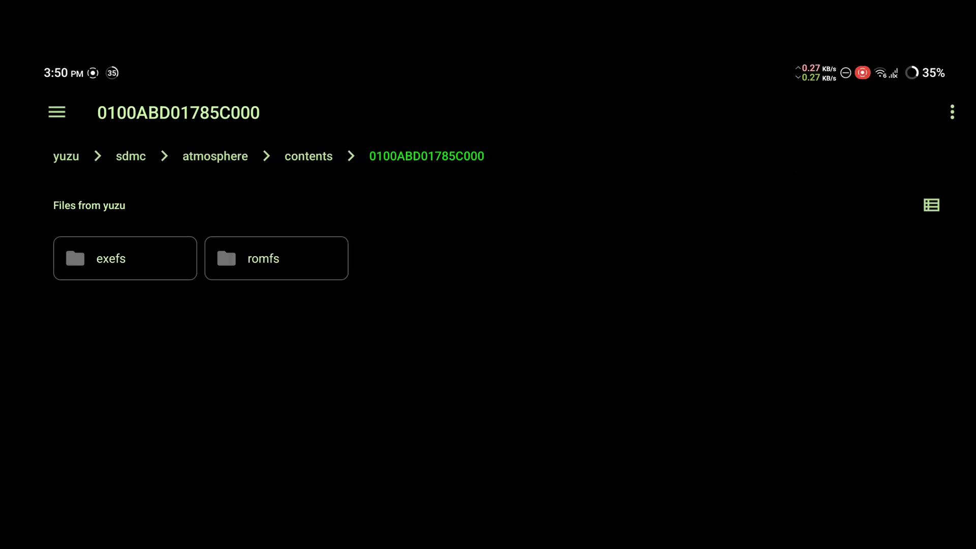
{"action": "left_click", "coordinate": [125, 258]}
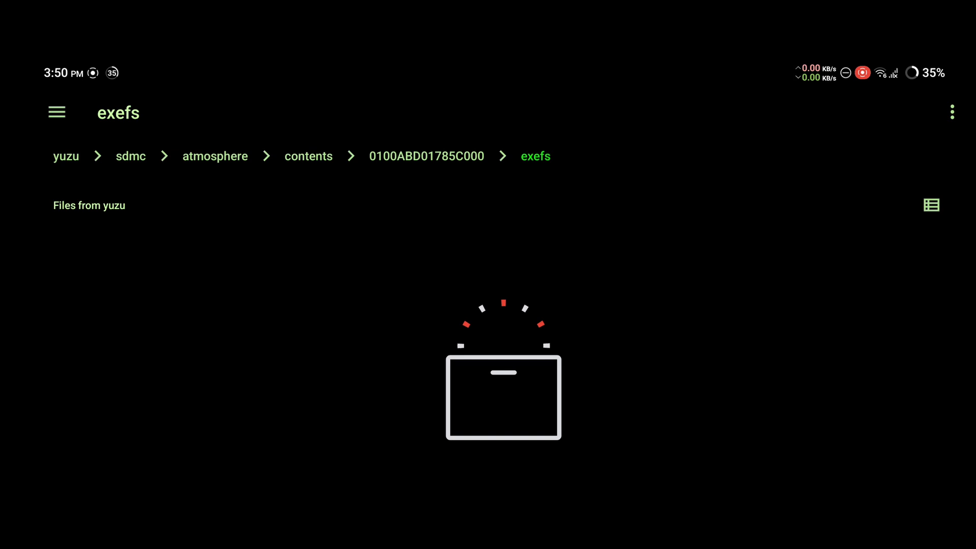
Select main.npdm and subsdk9 in the sideloader's exefs folder and open the overflow menu.
{"action": "left_click", "coordinate": [426, 156]}
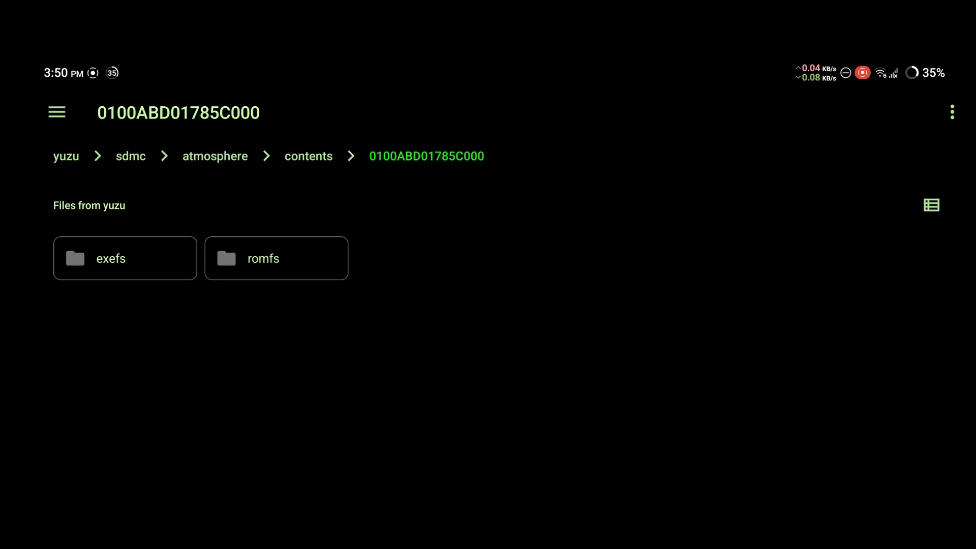
{"action": "left_click", "coordinate": [56, 111]}
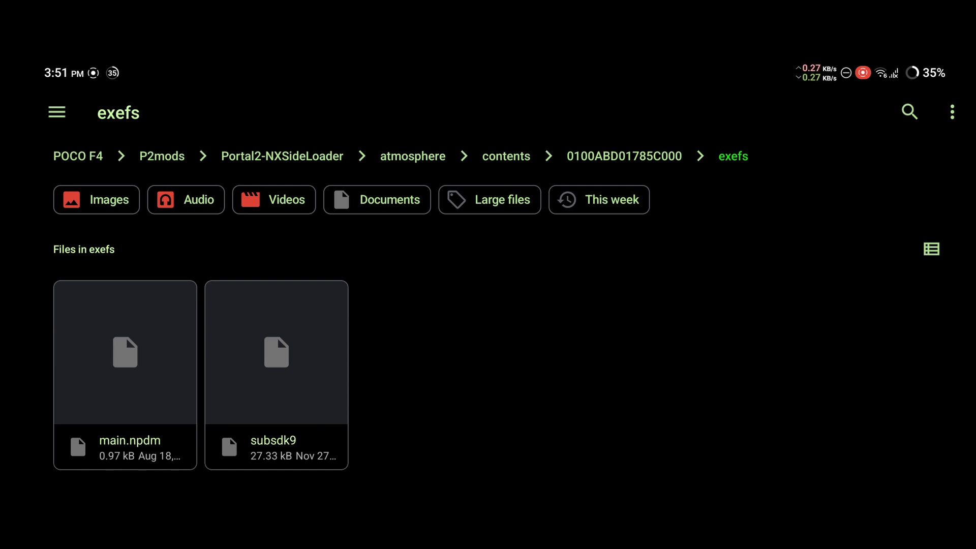
{"action": "left_click", "coordinate": [276, 352]}
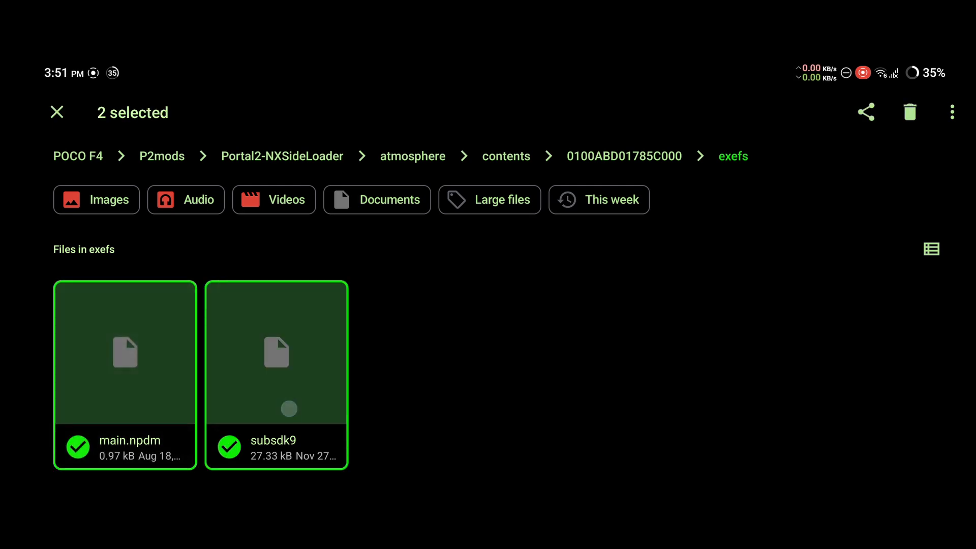
{"action": "left_click", "coordinate": [952, 112]}
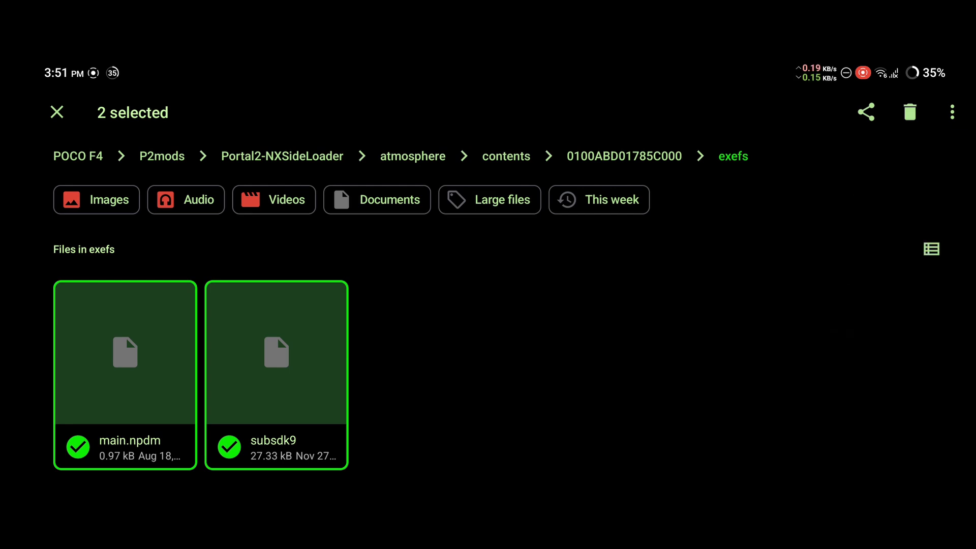
{"action": "left_click", "coordinate": [952, 112]}
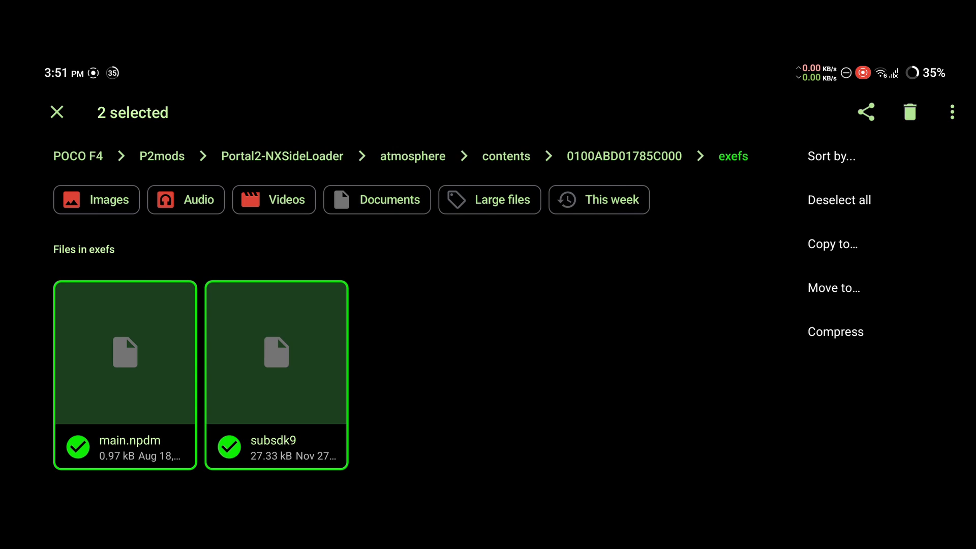
Copy both files via Copy to… into yuzu storage's atmosphere/contents/0100ABD01785C000/exefs.
{"action": "left_click", "coordinate": [830, 244]}
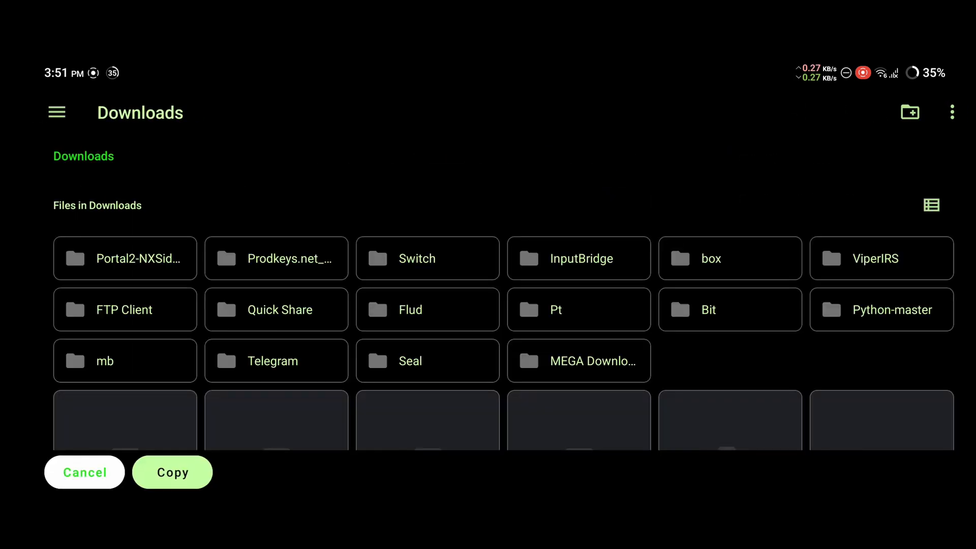
{"action": "left_click", "coordinate": [172, 472]}
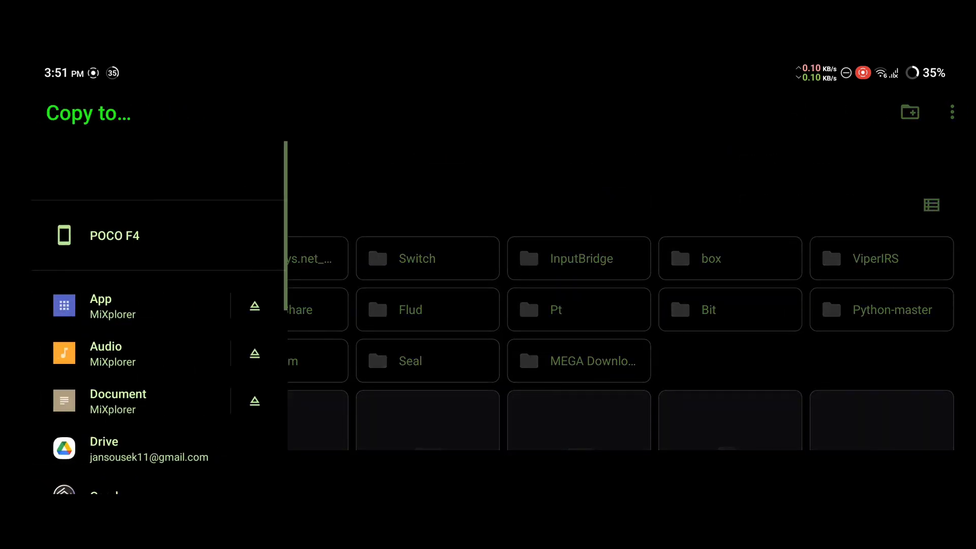
{"action": "scroll", "scroll_direction": "down", "scroll_amount": 3}
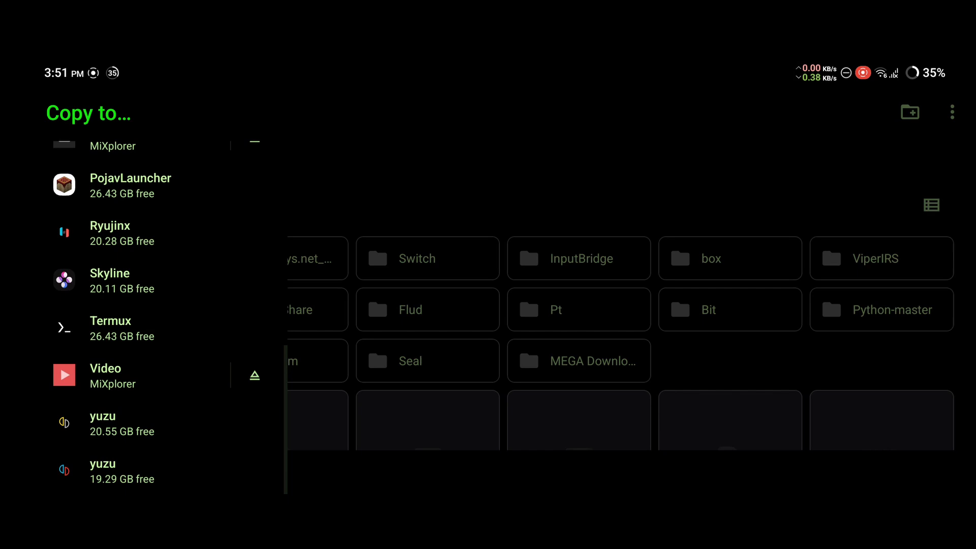
{"action": "left_click", "coordinate": [125, 469]}
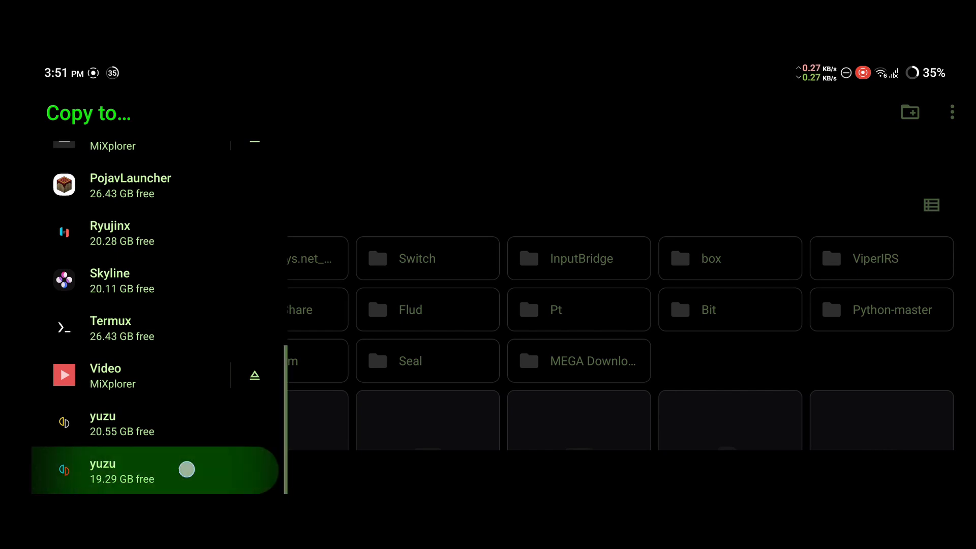
{"action": "left_click", "coordinate": [103, 471]}
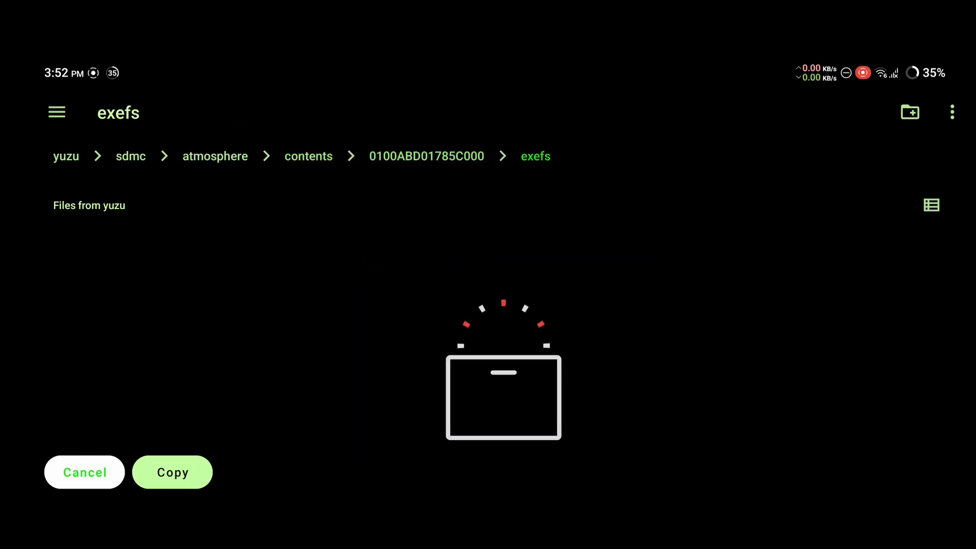
{"action": "left_click", "coordinate": [173, 472]}
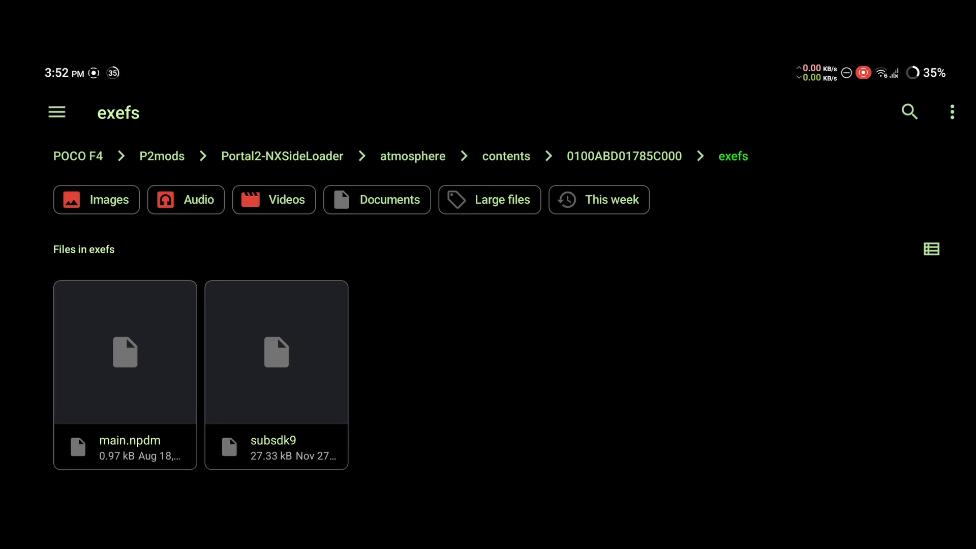
Open P2mods/portalreloaded and rename the inner portalreloaded folder to portal2_dlc3.
{"action": "left_click", "coordinate": [162, 156]}
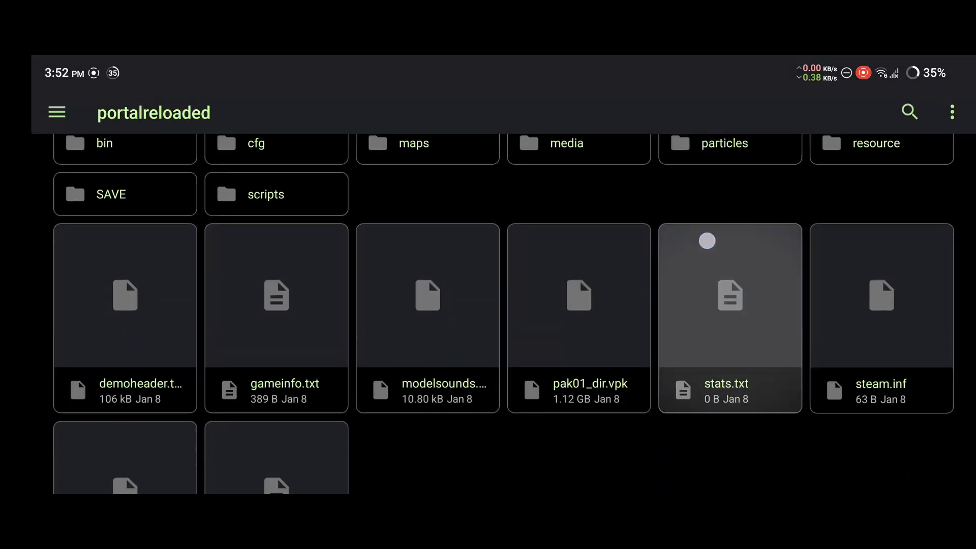
{"action": "scroll", "scroll_direction": "down", "scroll_amount": 3}
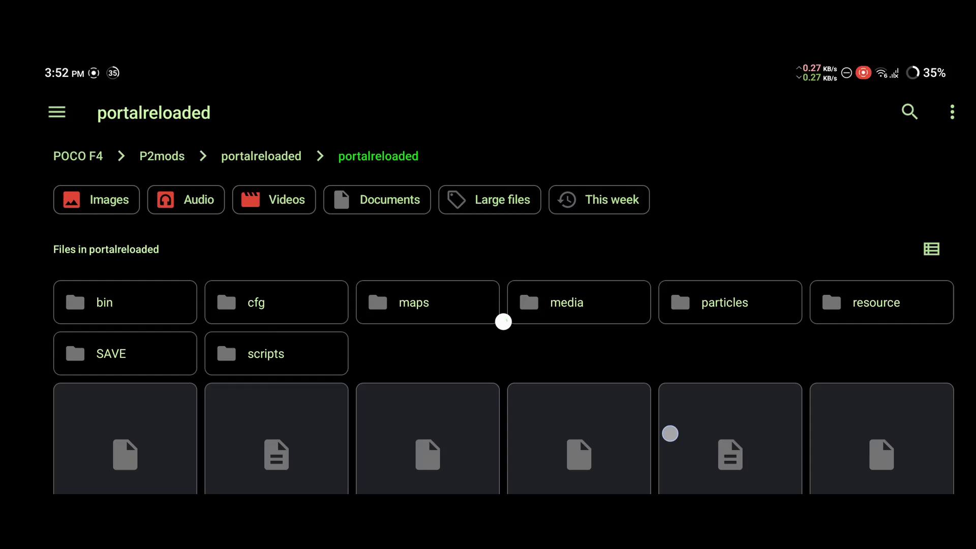
{"action": "left_click", "coordinate": [124, 302]}
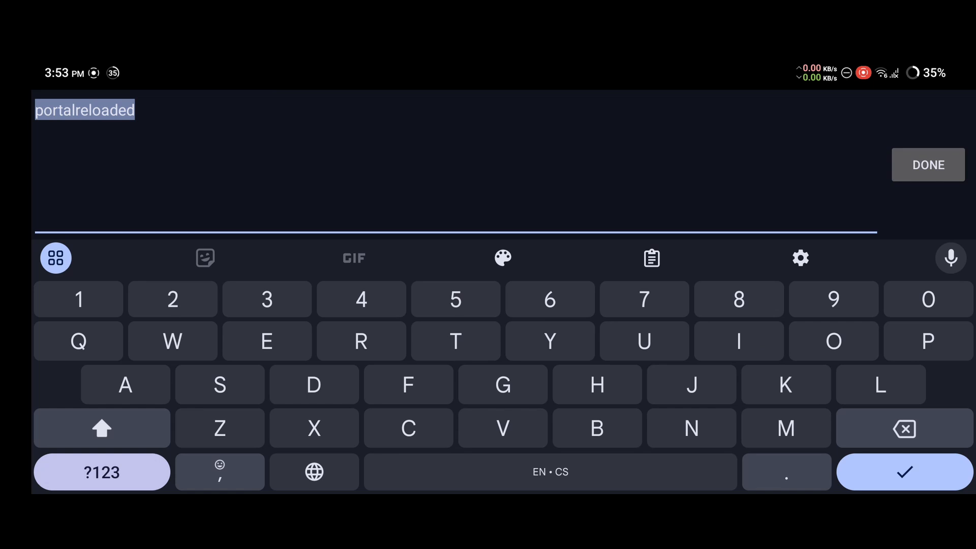
{"action": "type", "text": "port"}
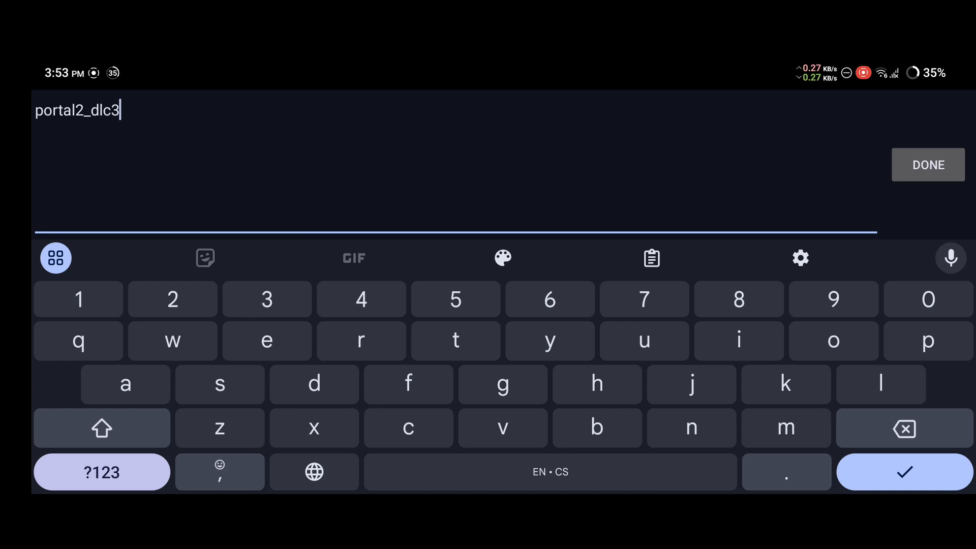
{"action": "left_click", "coordinate": [927, 165]}
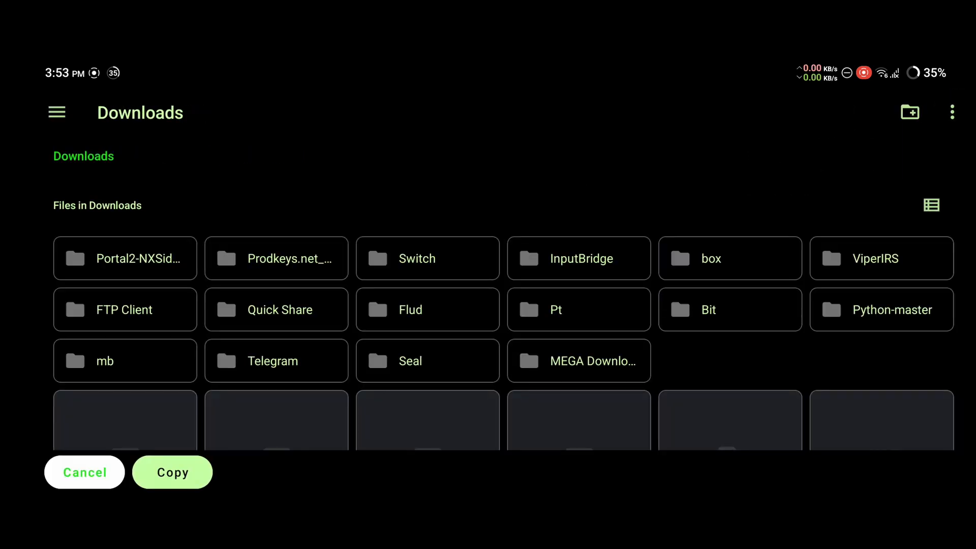
Copy portal2_dlc3 into yuzu's atmosphere/contents/0100ABD01785C000/romfs/nxcontent folder.
{"action": "left_click", "coordinate": [173, 472]}
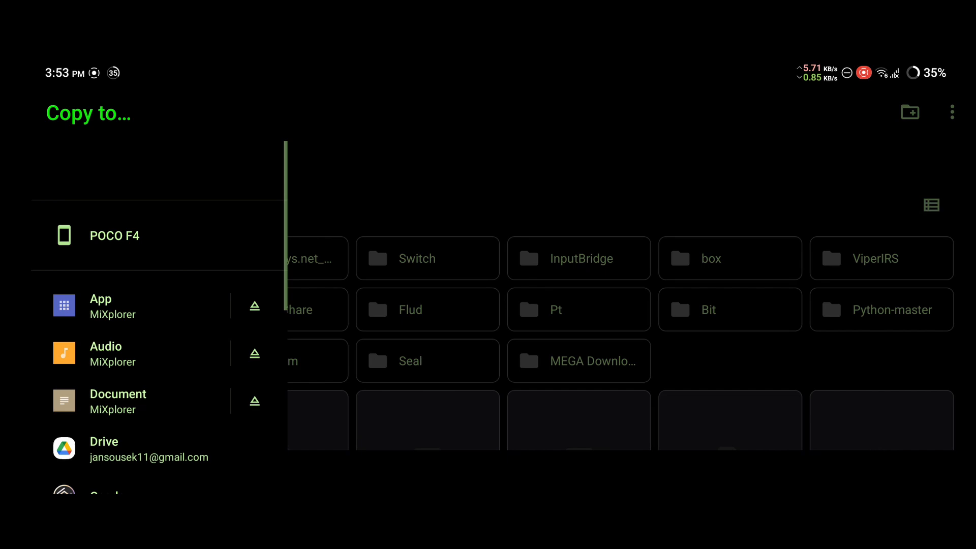
{"action": "scroll", "scroll_direction": "down", "scroll_amount": 3}
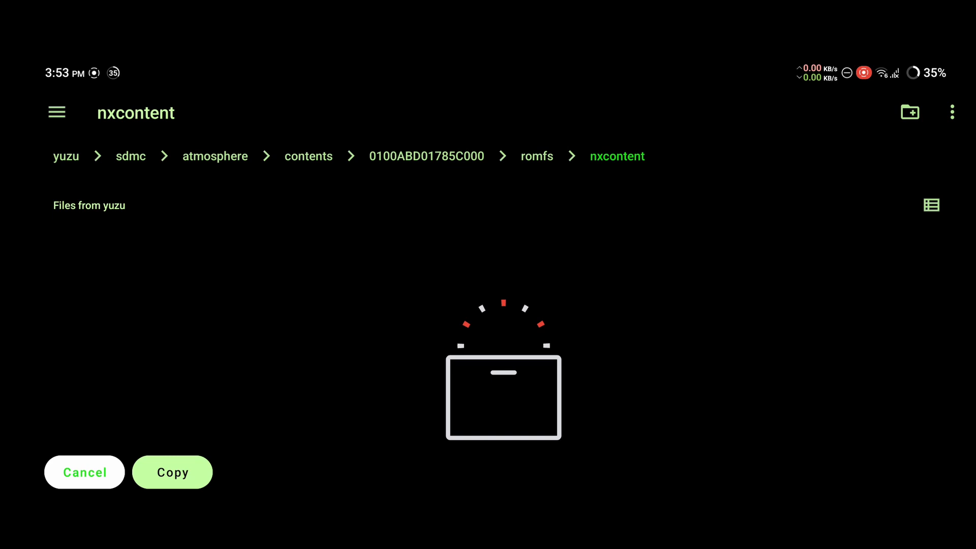
{"action": "left_click", "coordinate": [186, 463]}
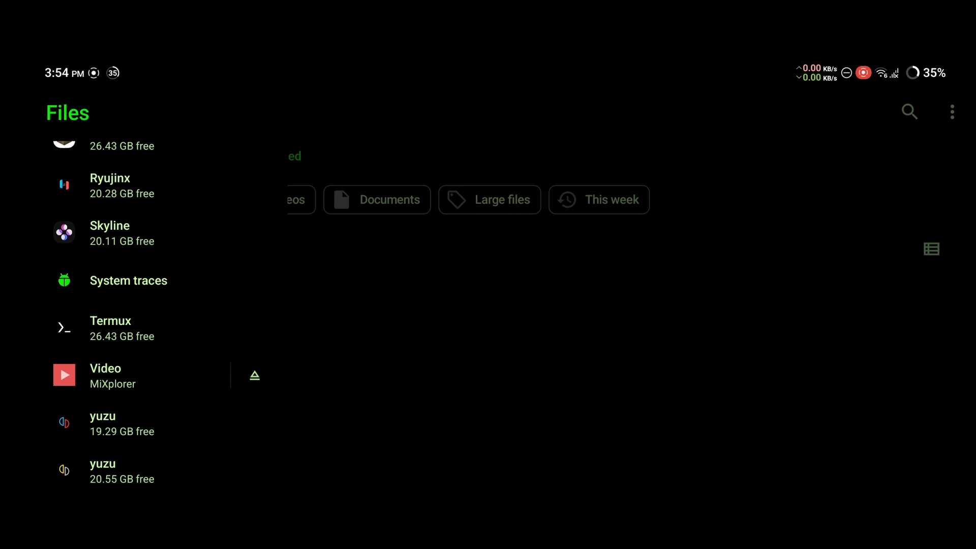
Browse yuzu storage to atmosphere/contents/0100ABD01785C000/exefs and confirm main.npdm and subsdk9 exist.
{"action": "left_click", "coordinate": [102, 415]}
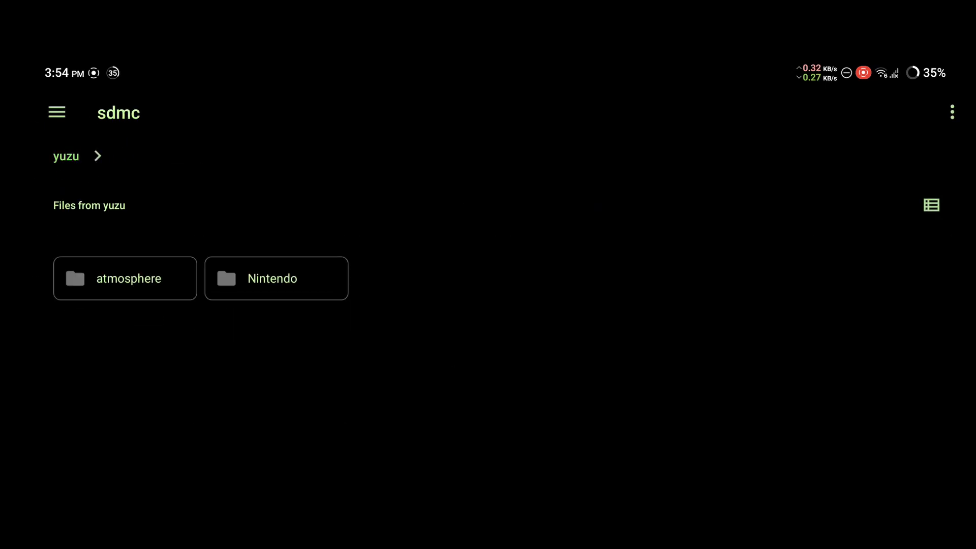
{"action": "left_click", "coordinate": [125, 279]}
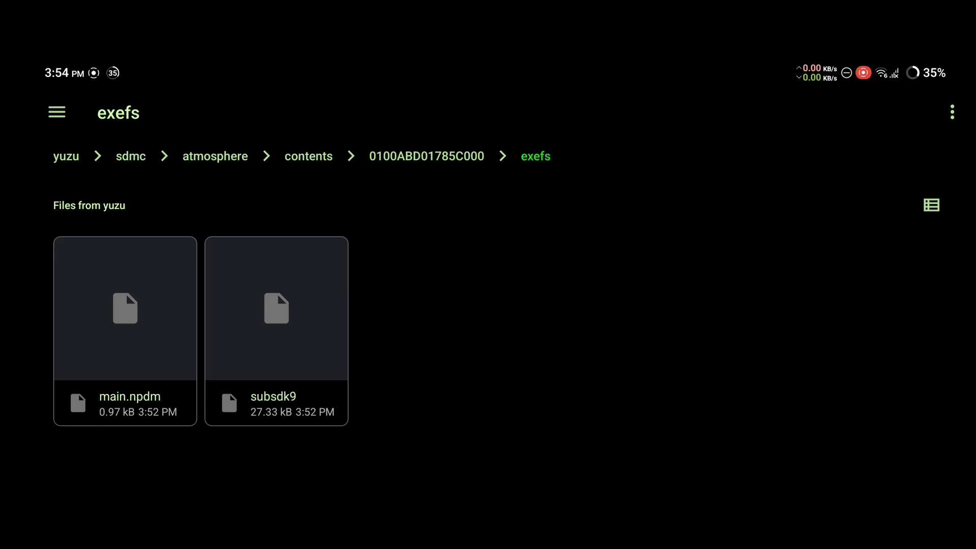
{"action": "left_click", "coordinate": [124, 308]}
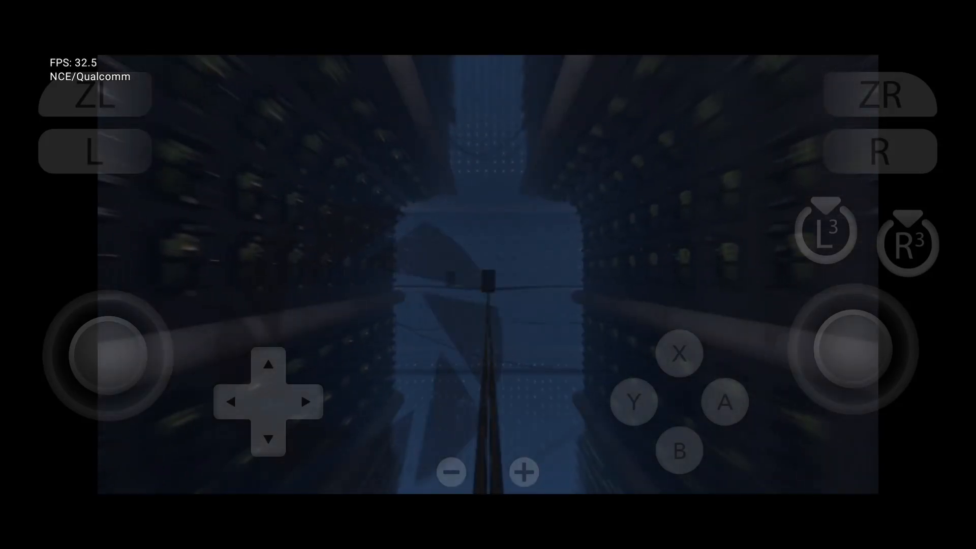
Look around the corridor and walk toward the green-framed doorway in Portal Reloaded.
{"action": "left_click_drag", "start_coordinate": [856, 347], "coordinate": [799, 392]}
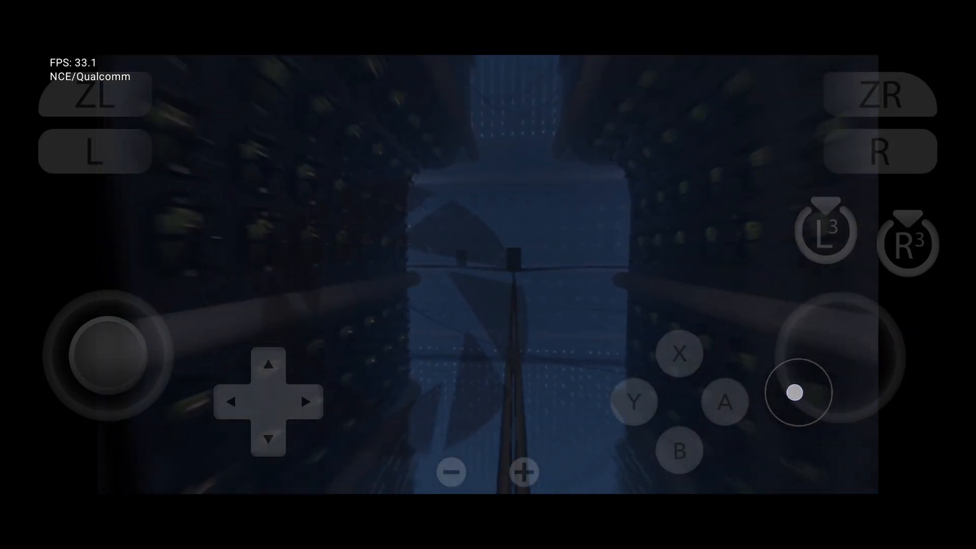
{"action": "left_click_drag", "start_coordinate": [799, 392], "coordinate": [918, 342]}
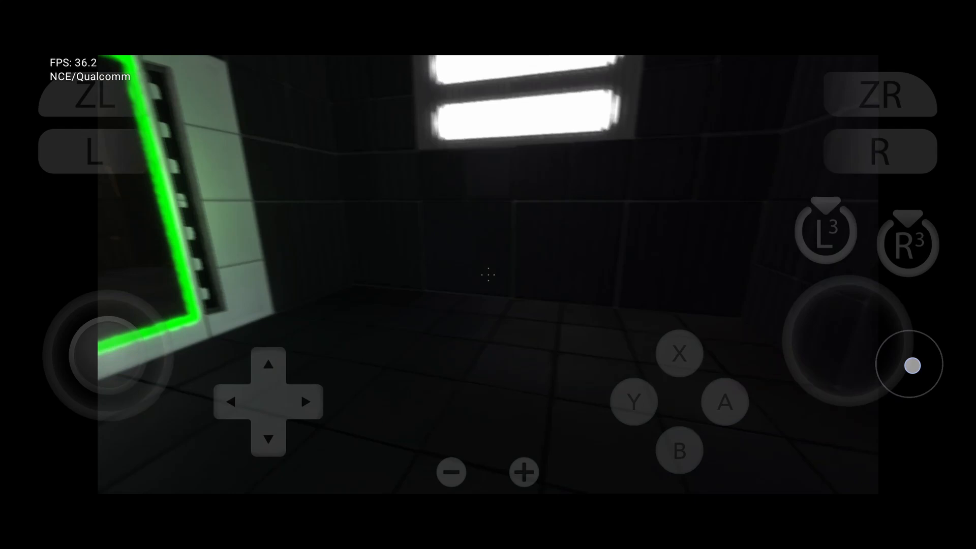
{"action": "left_click_drag", "start_coordinate": [112, 362], "coordinate": [121, 278]}
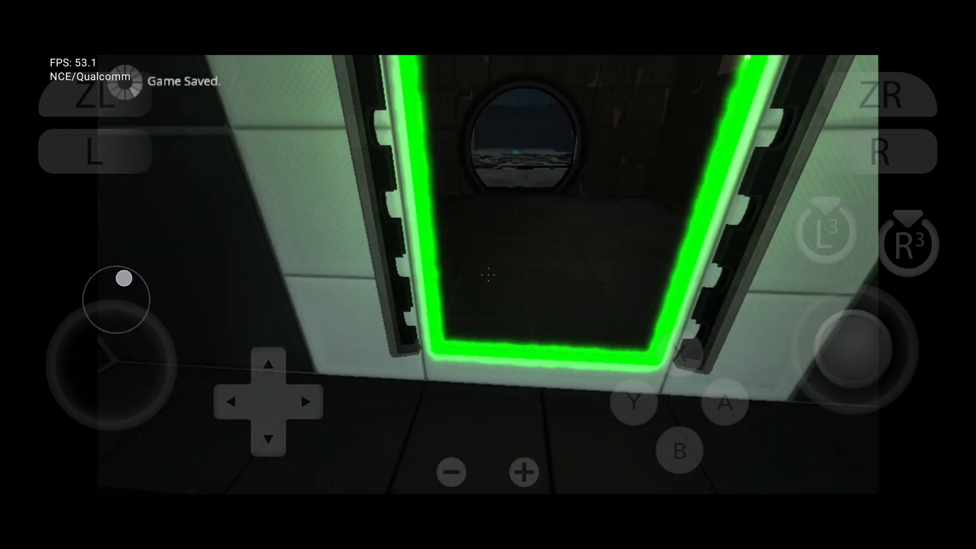